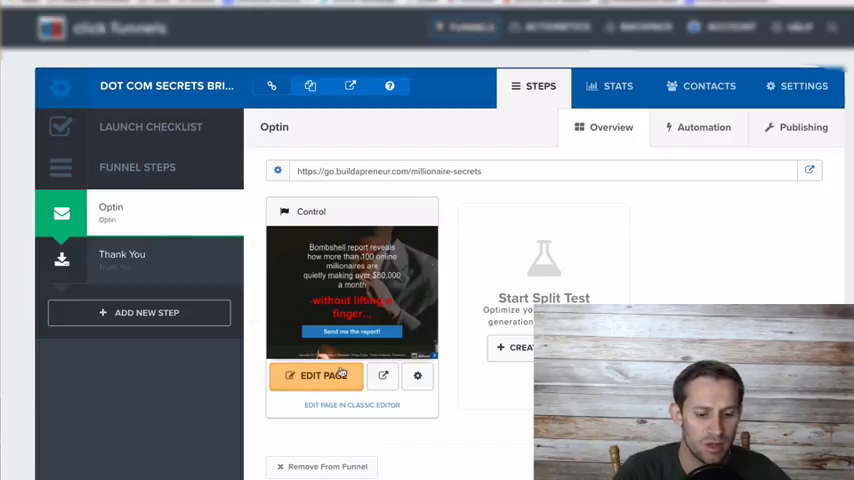
Submit a test name and email on the Optin page, reaching the free DotCom Secrets book page.
click(316, 375)
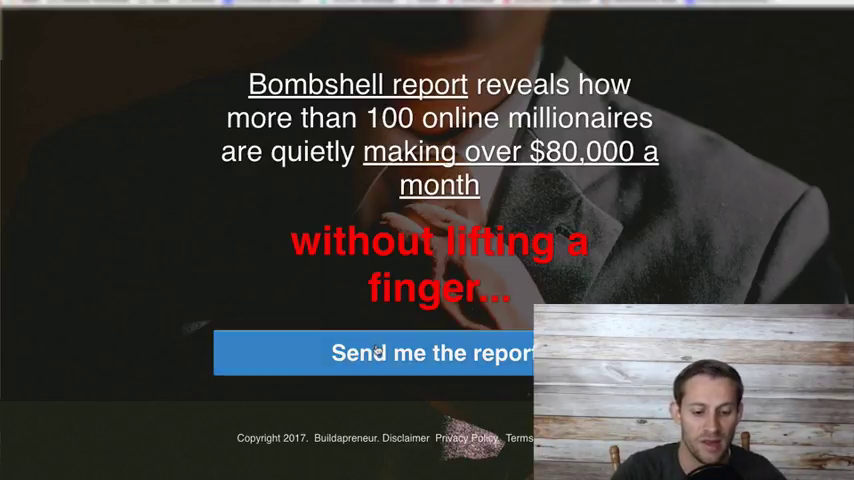
click(430, 352)
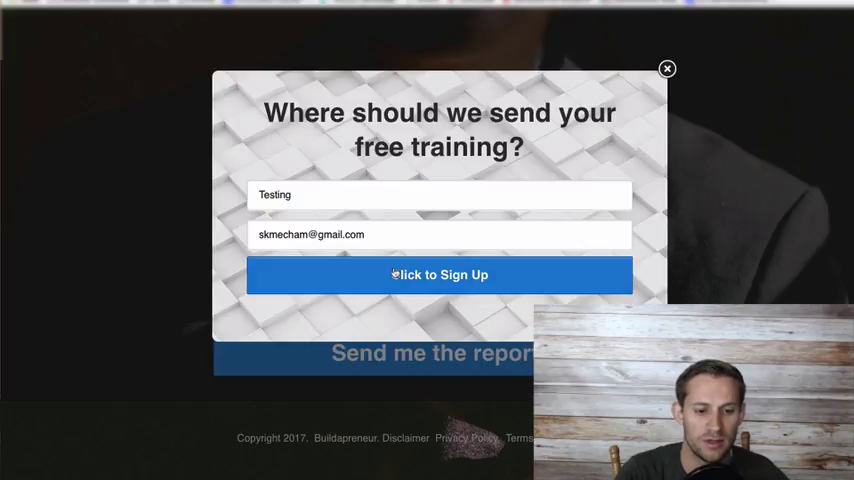
click(439, 275)
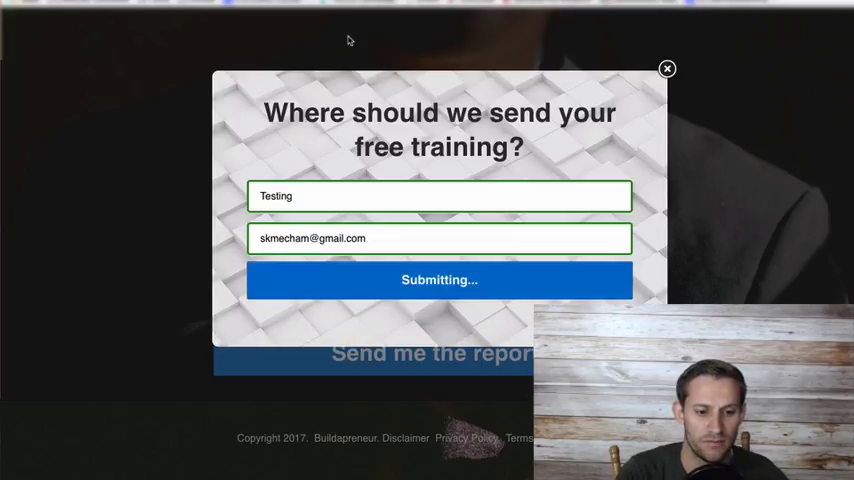
click(439, 280)
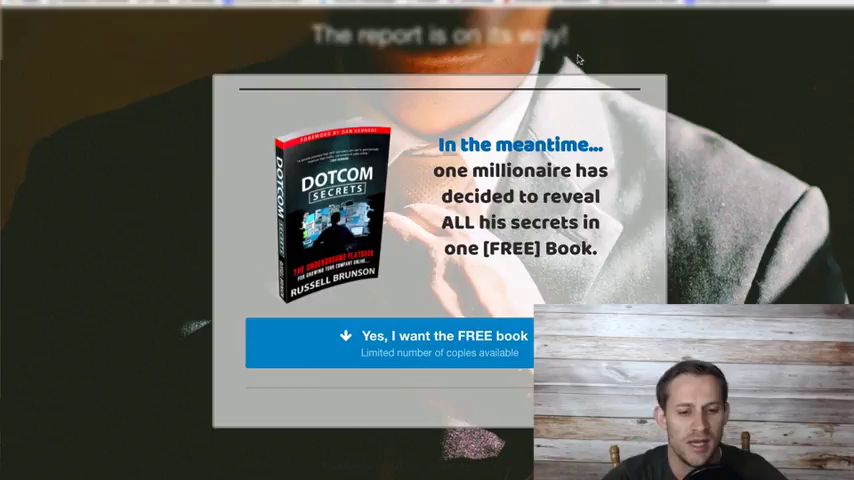
mouse_move(360, 81)
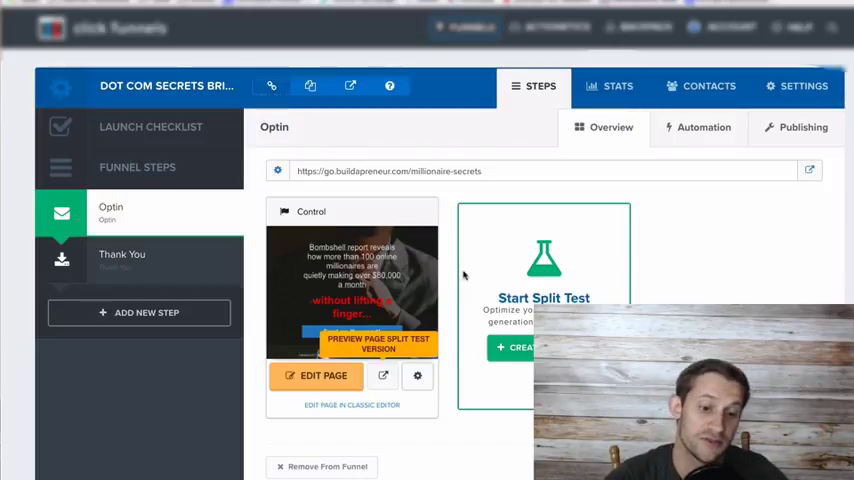
mouse_move(434, 277)
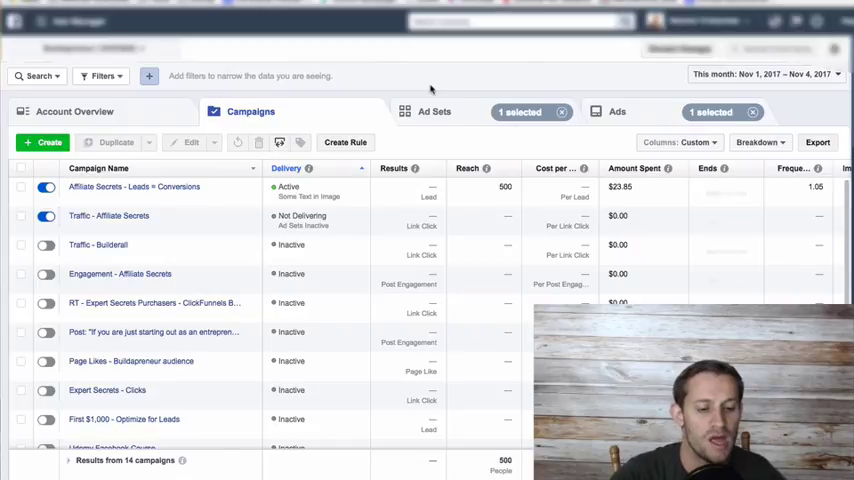
Go to the Pixels tool from the Ads Manager tools menu.
click(40, 25)
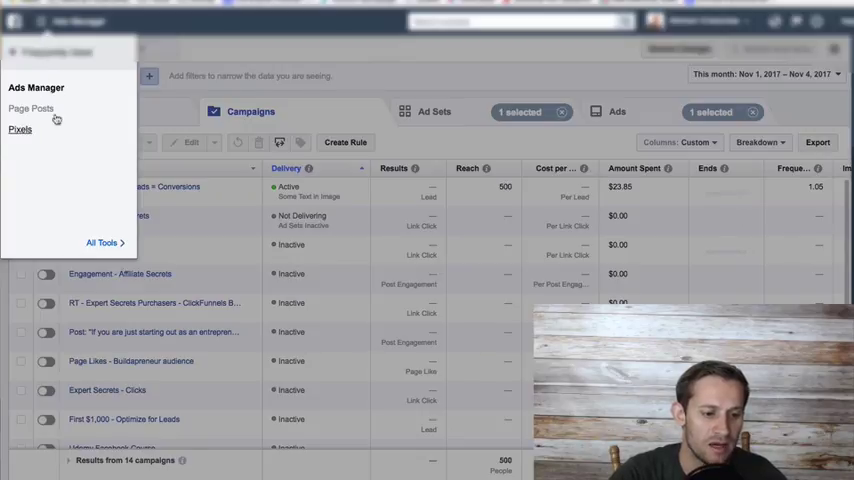
click(100, 242)
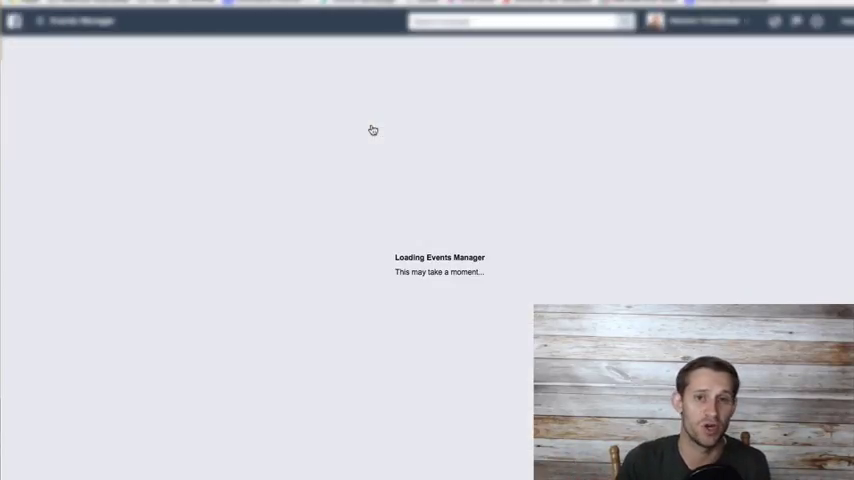
mouse_move(529, 195)
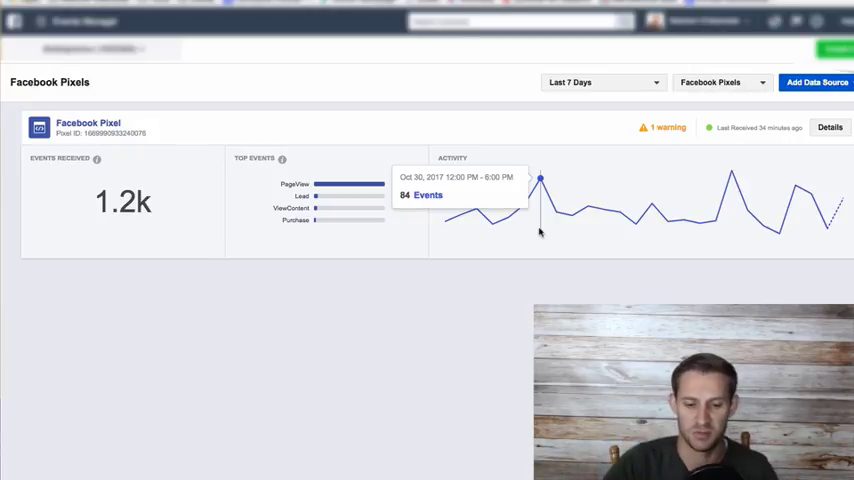
mouse_move(575, 205)
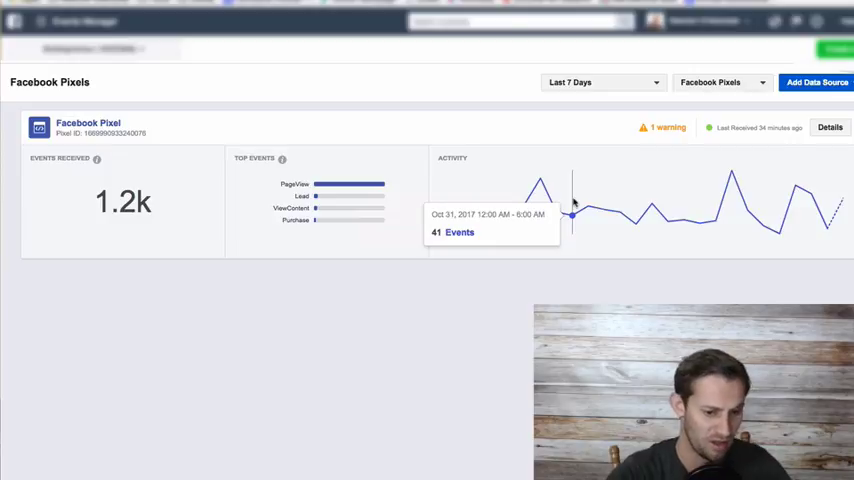
mouse_move(590, 210)
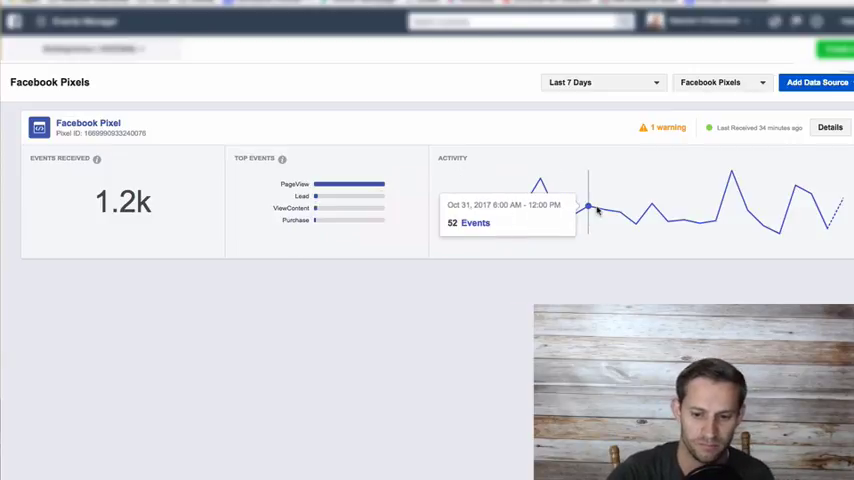
mouse_move(670, 128)
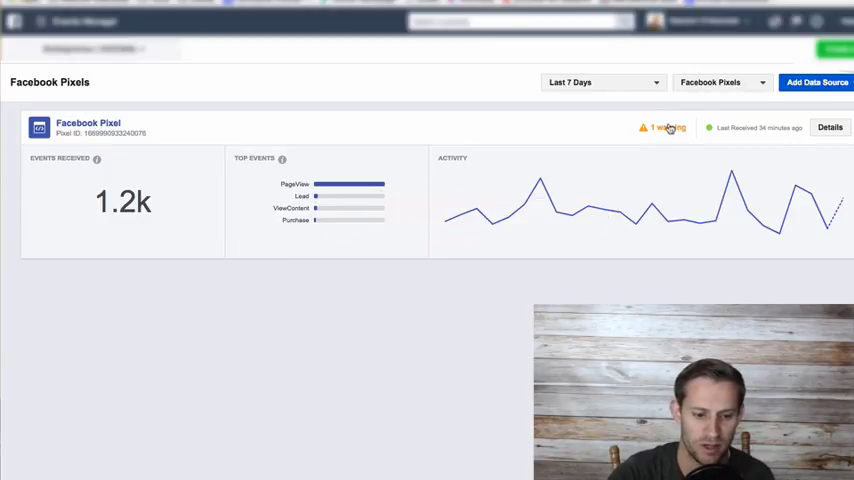
Open the Facebook Pixel's detail page and start its code Set up.
double_click(88, 123)
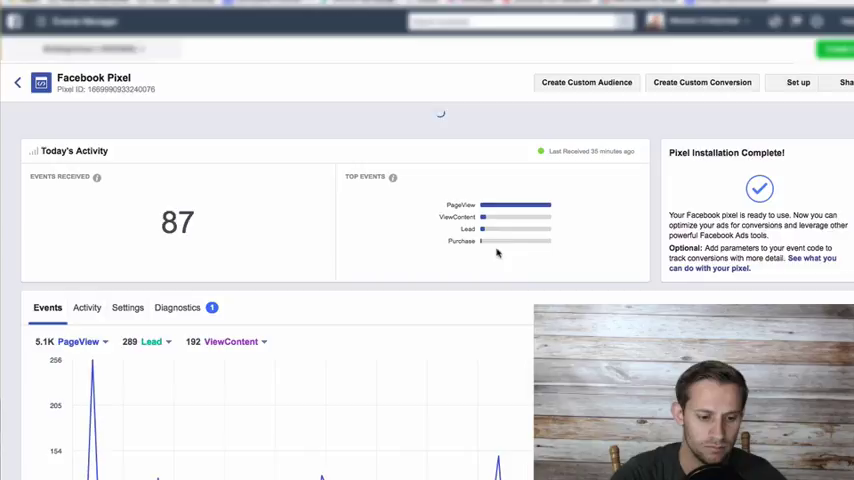
scroll(down, 3)
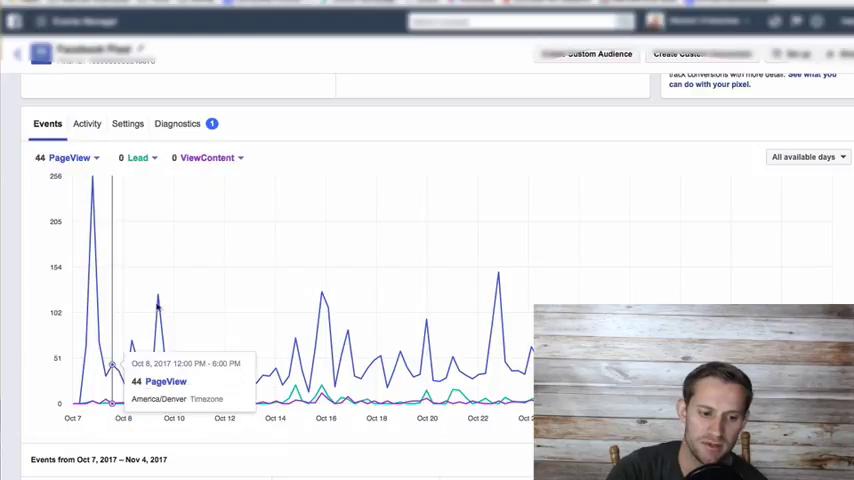
scroll(up, 3)
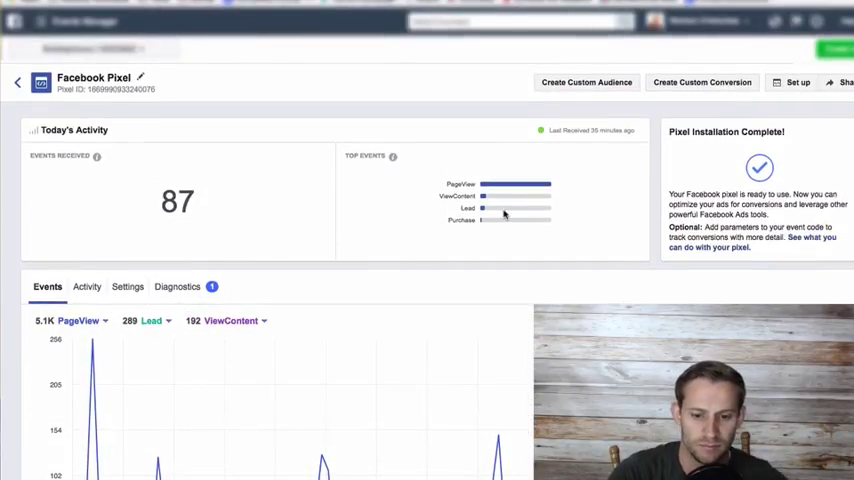
mouse_move(700, 131)
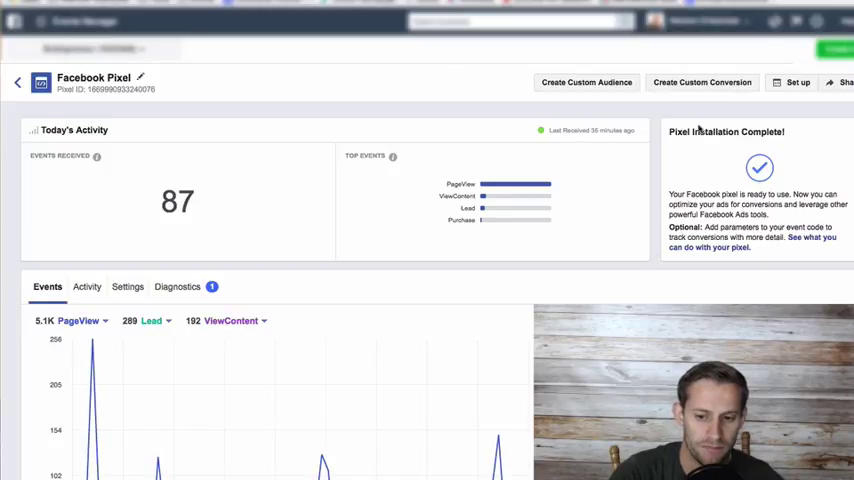
click(797, 82)
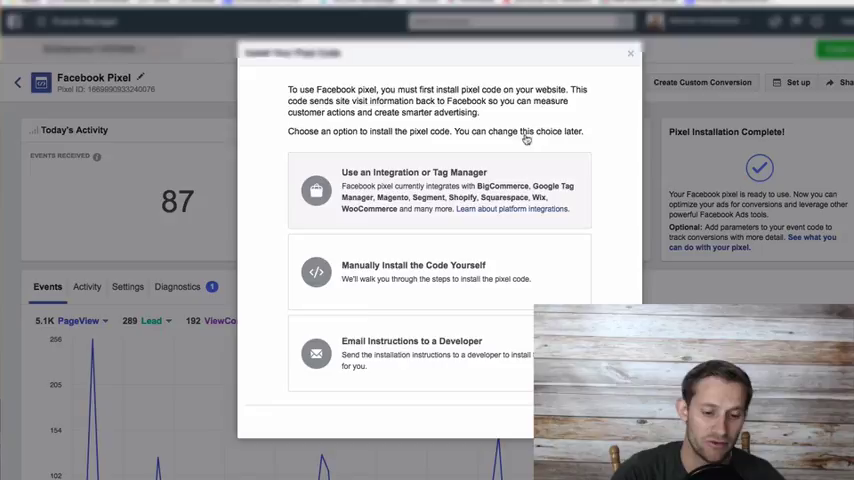
mouse_move(428, 185)
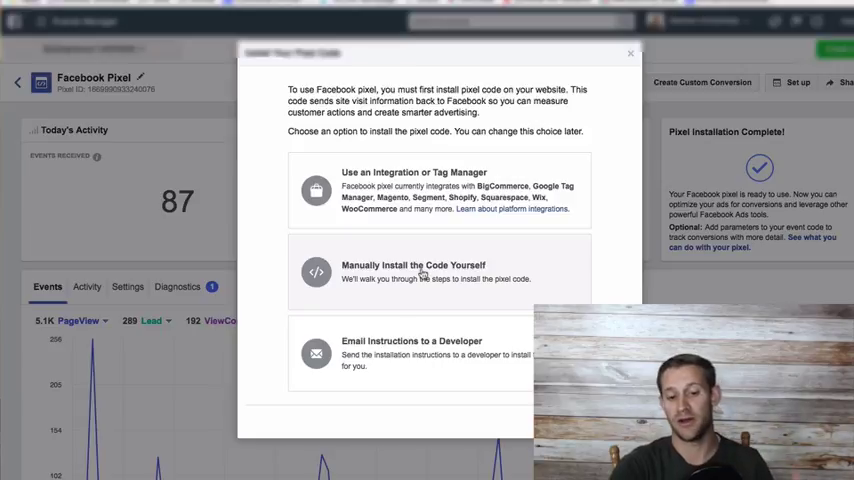
Choose manual installation and copy the full Facebook Pixel code.
click(413, 271)
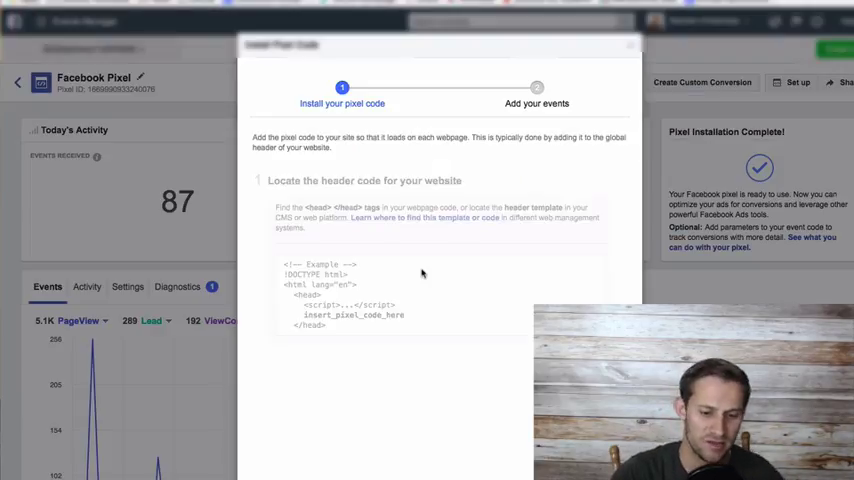
scroll(down, 3)
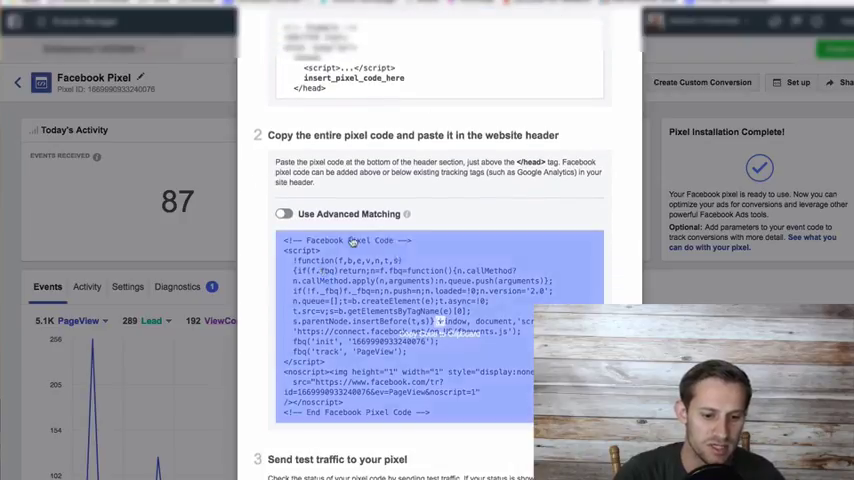
click(440, 330)
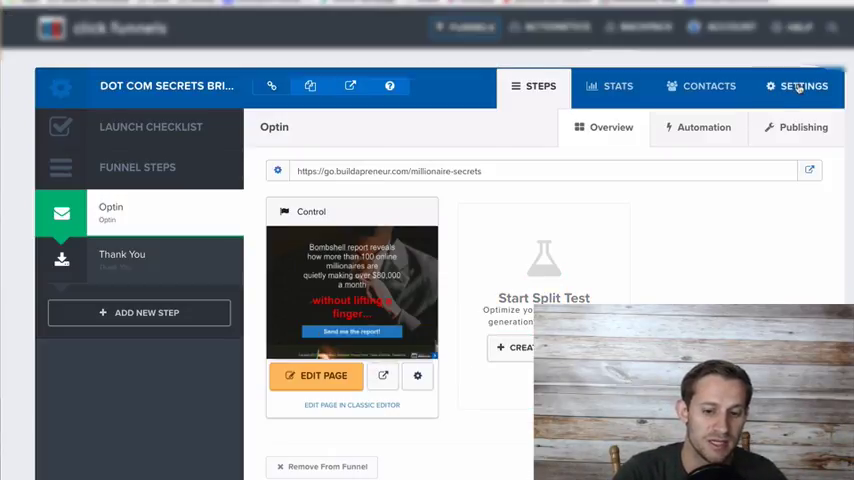
Paste the Facebook Pixel code into the funnel's head tracking code setting.
click(803, 86)
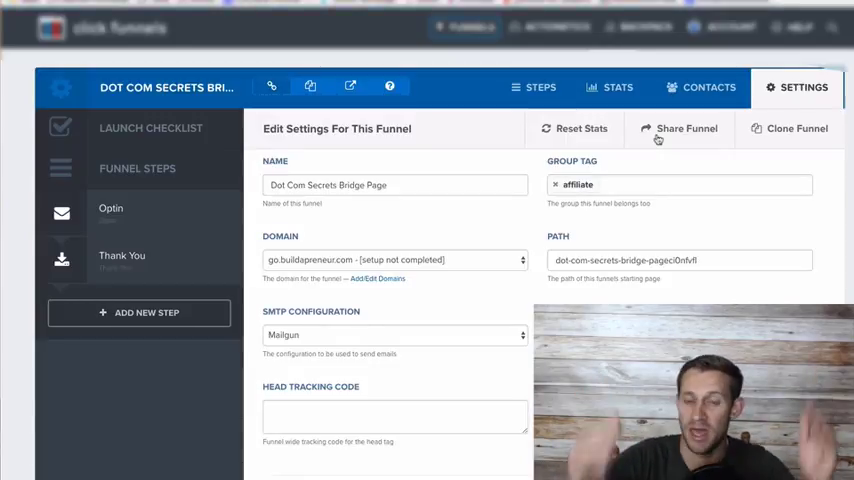
scroll(down, 3)
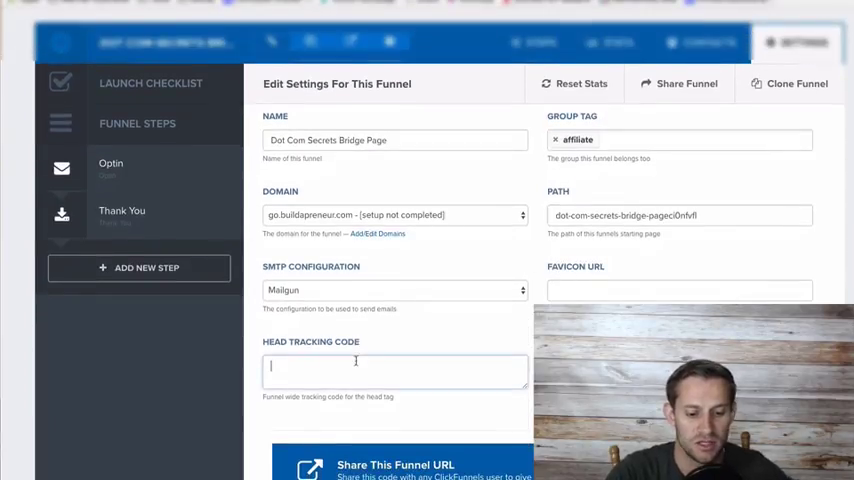
text(<!-- End Facebook Pixel Code -->)
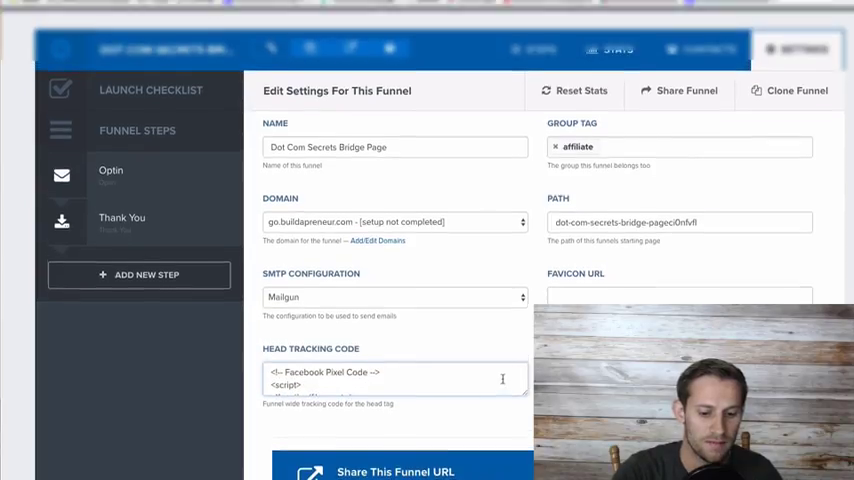
scroll(down, 3)
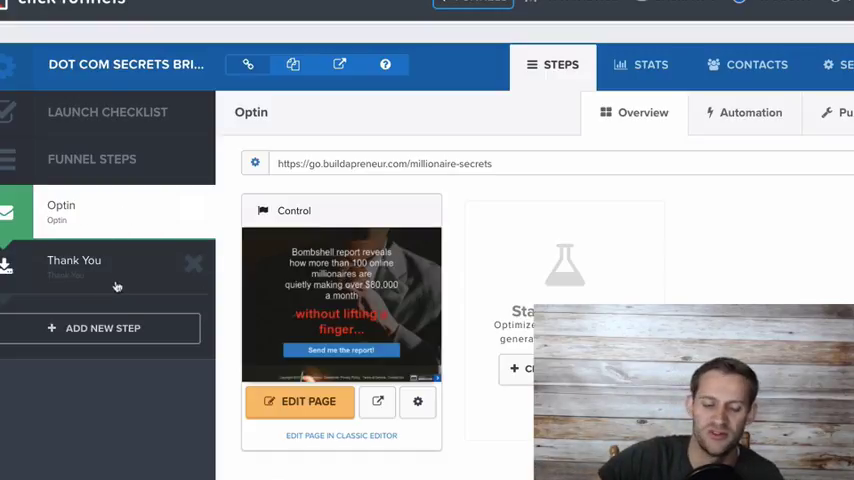
mouse_move(80, 176)
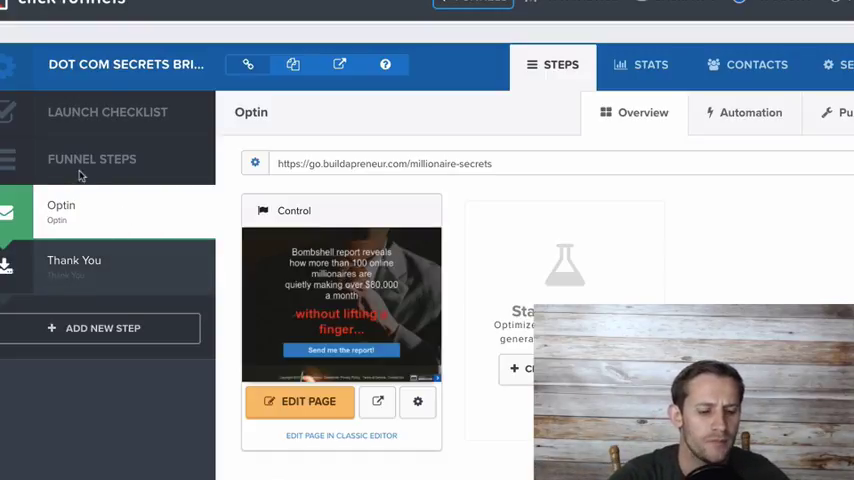
mouse_move(324, 107)
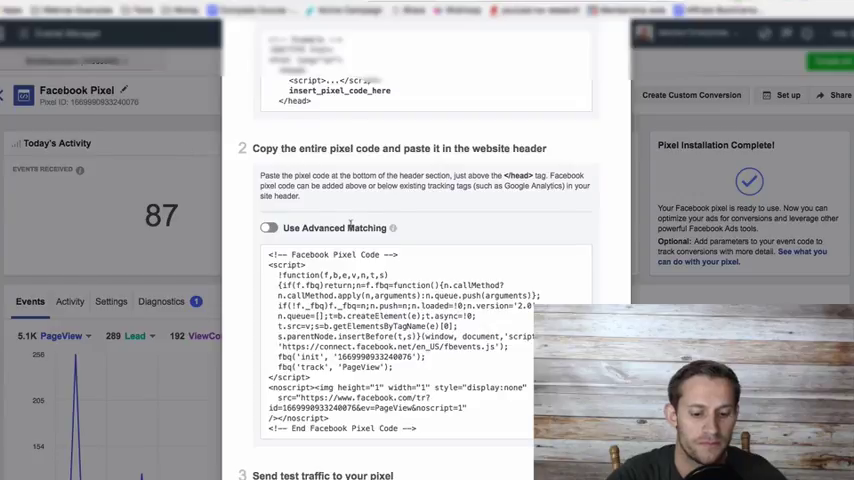
Scroll down the Events Manager tools menu.
scroll(down, 3)
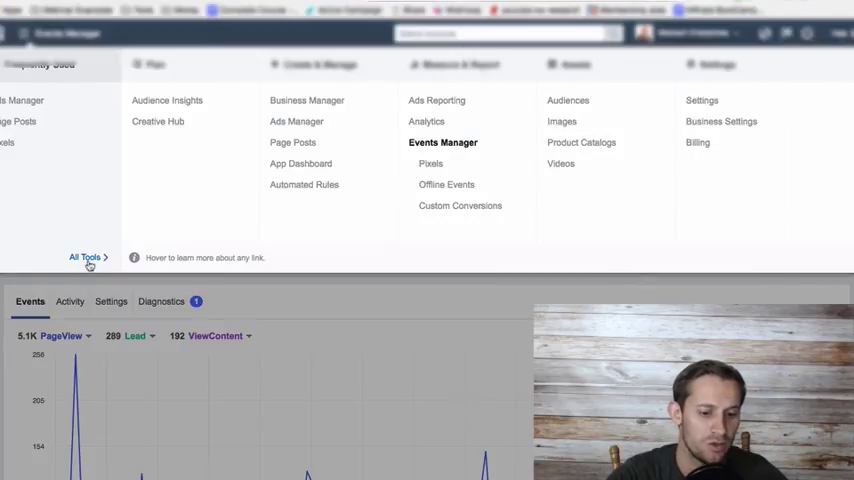
mouse_move(293, 142)
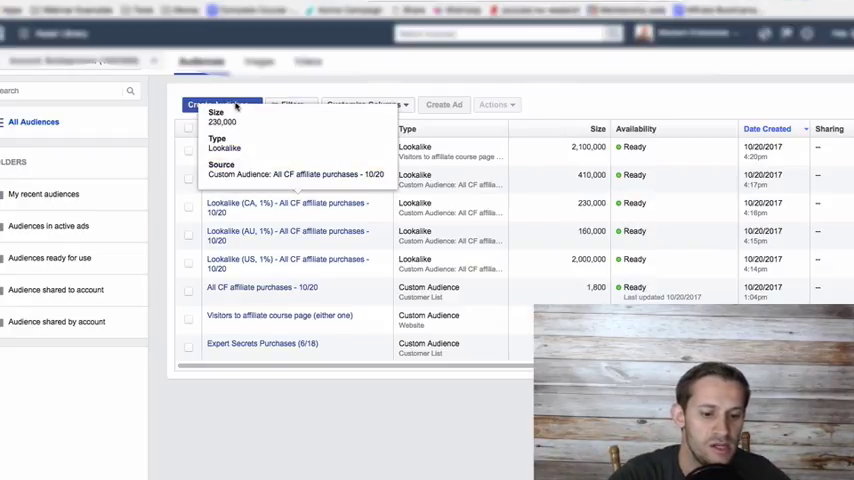
Build a Website Traffic custom audience of visitors to URLs containing 'optin'.
click(218, 104)
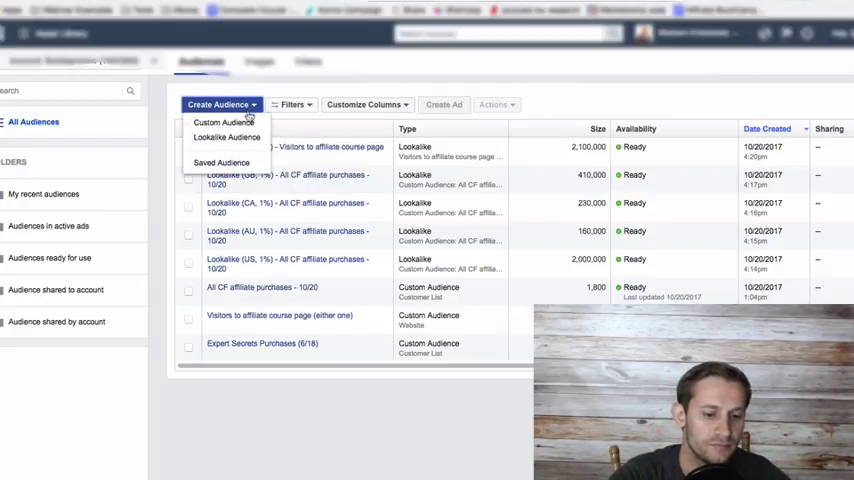
mouse_move(226, 122)
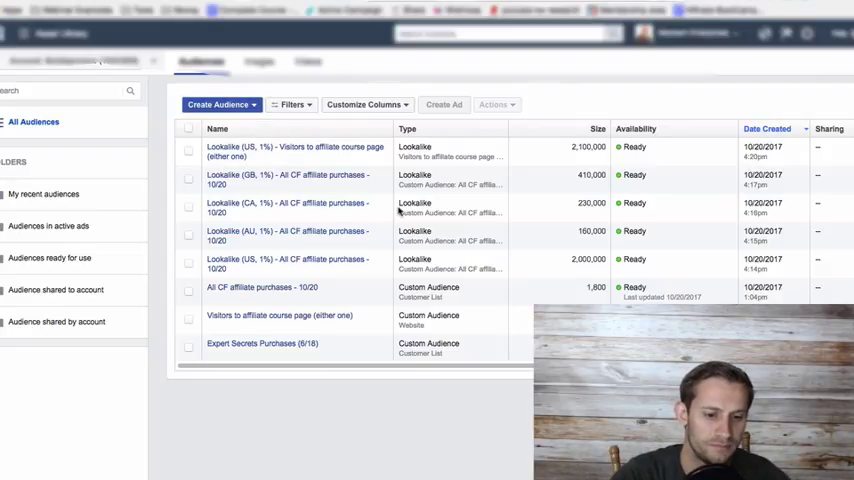
click(216, 104)
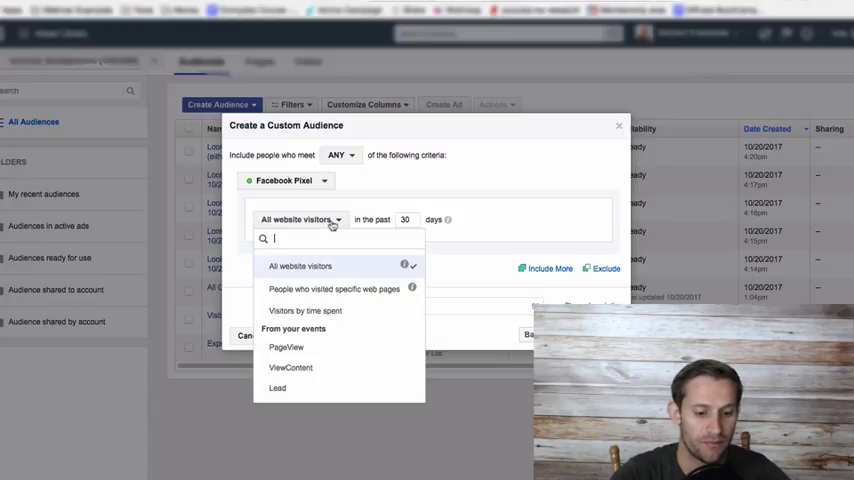
mouse_move(330, 289)
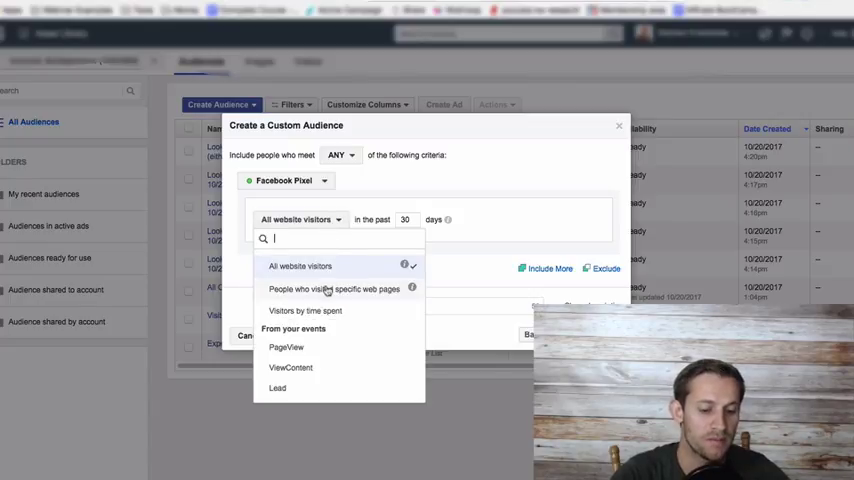
click(335, 289)
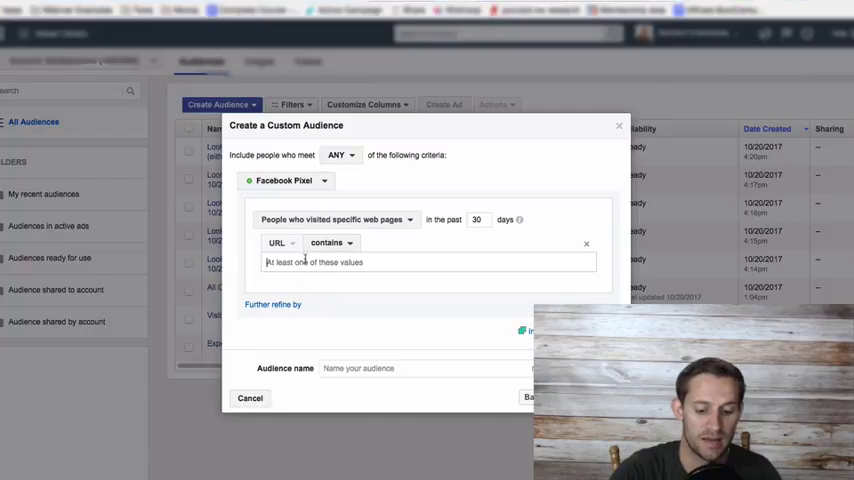
text(optin)
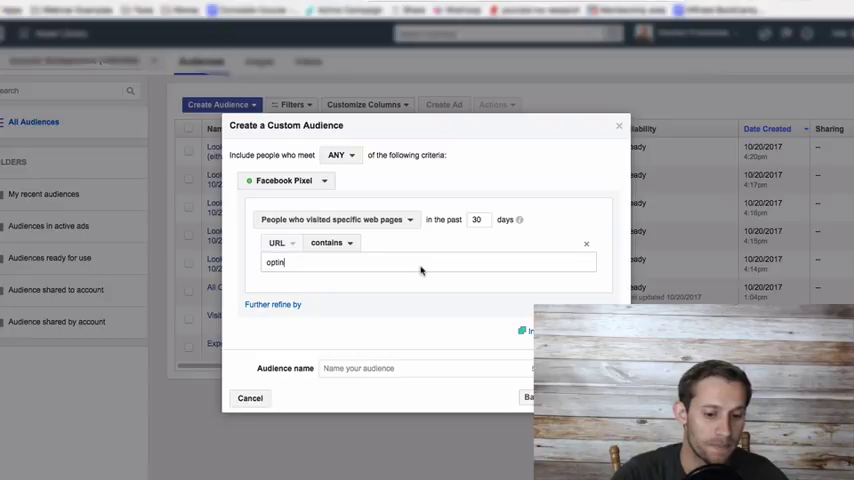
mouse_move(447, 232)
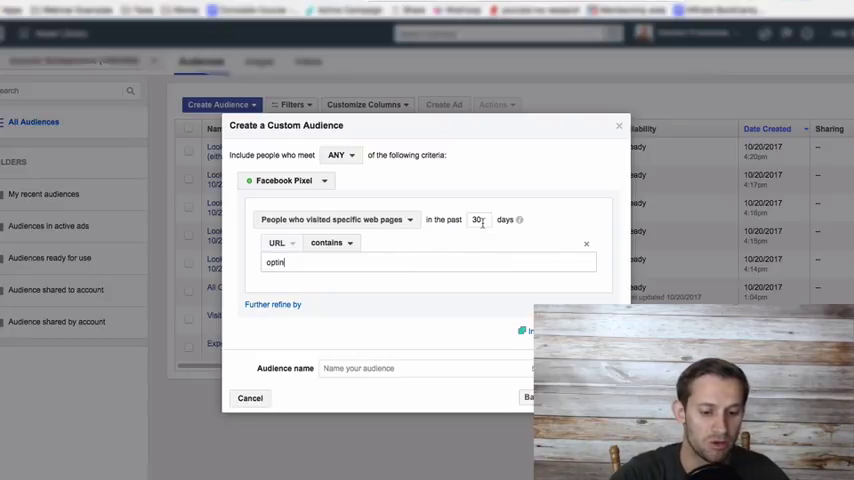
key(Return)
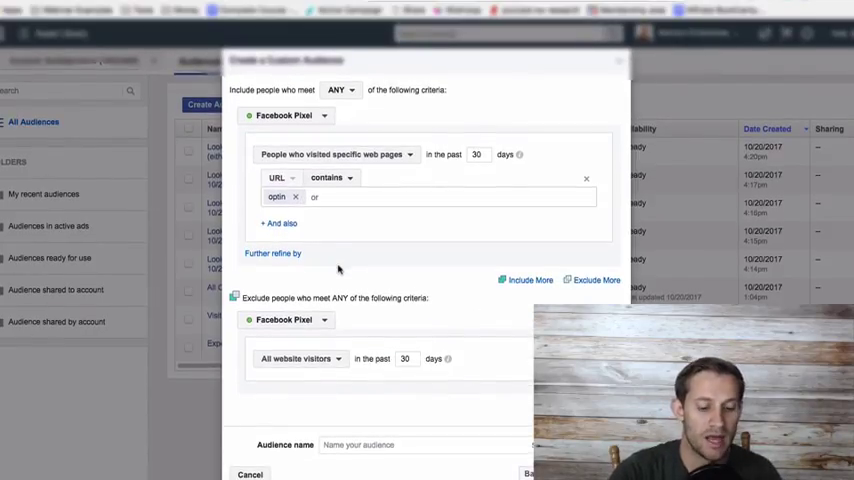
Exclude visitors to URLs containing 'thank-you' from the audience.
click(335, 154)
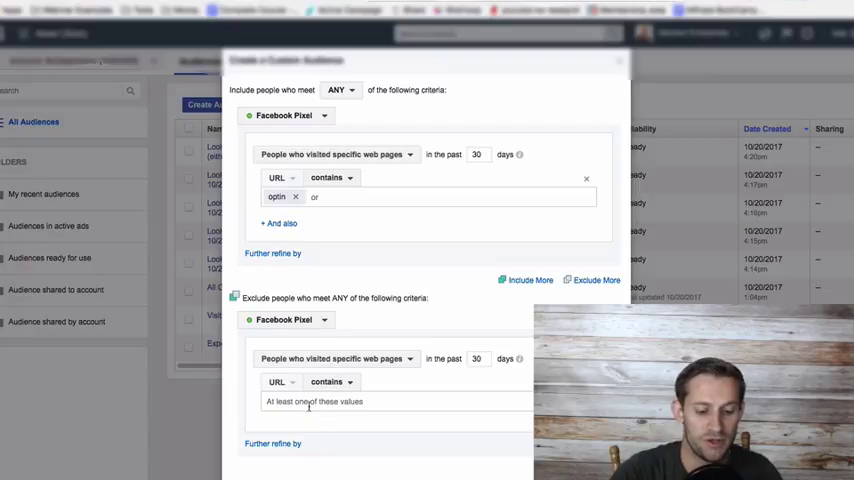
text(thank-you)
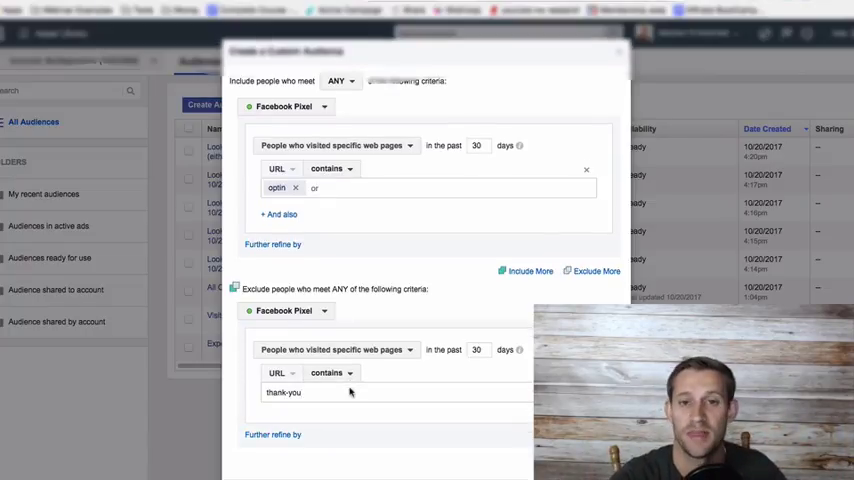
scroll(down, 3)
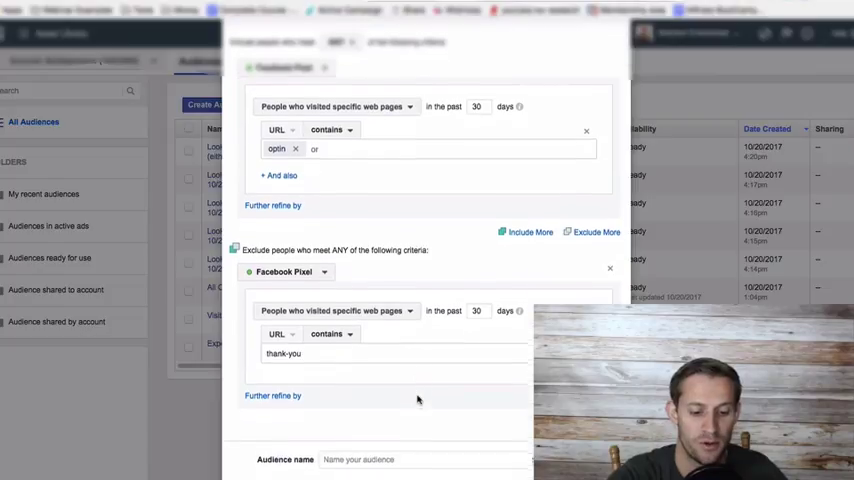
scroll(down, 3)
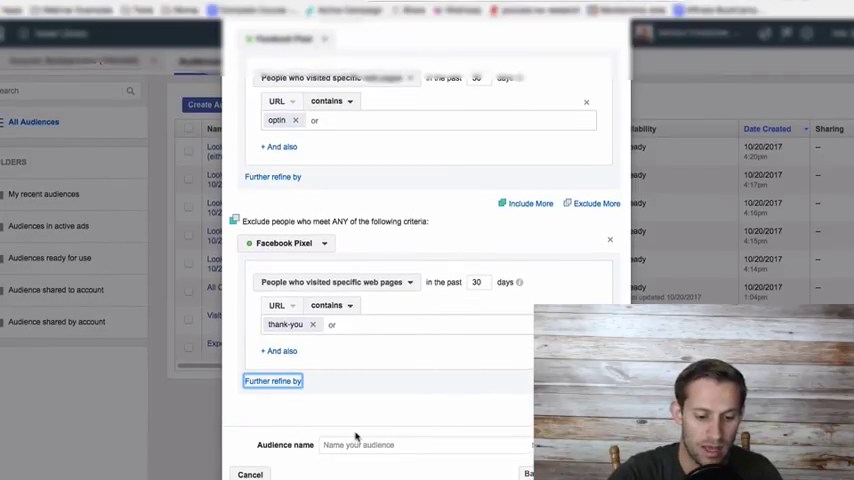
click(420, 444)
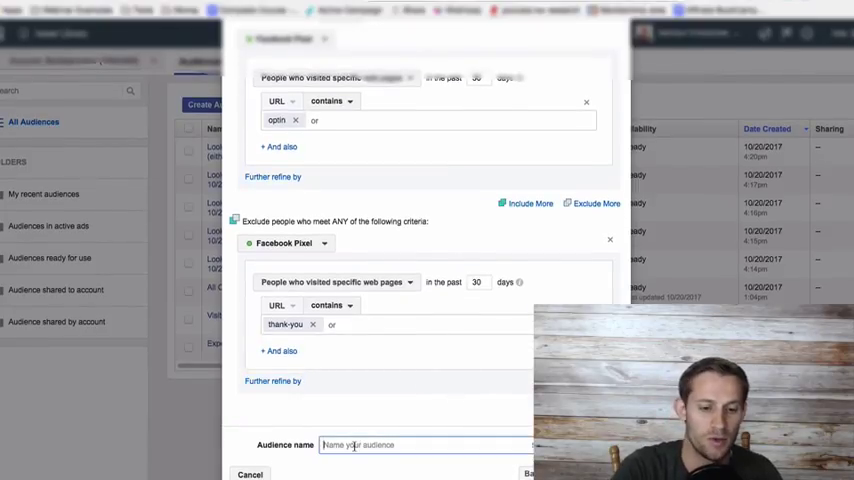
Type the audience name, beginning with 'Do'.
text(Do)
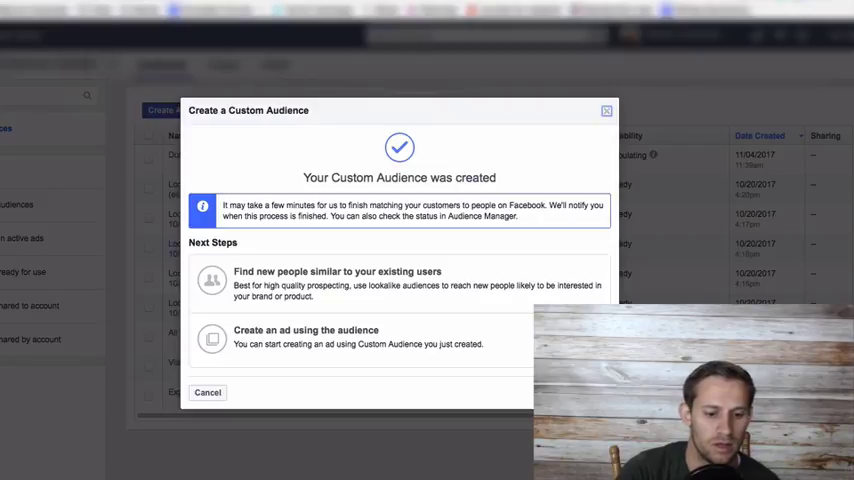
mouse_move(424, 147)
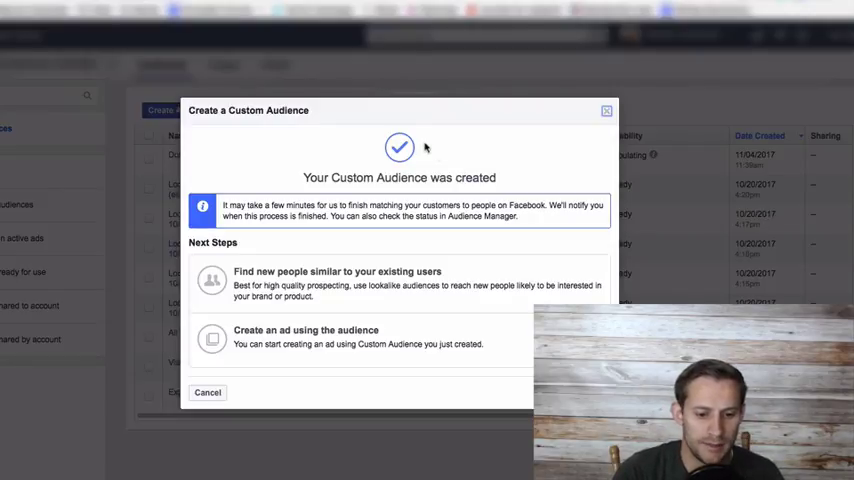
mouse_move(425, 147)
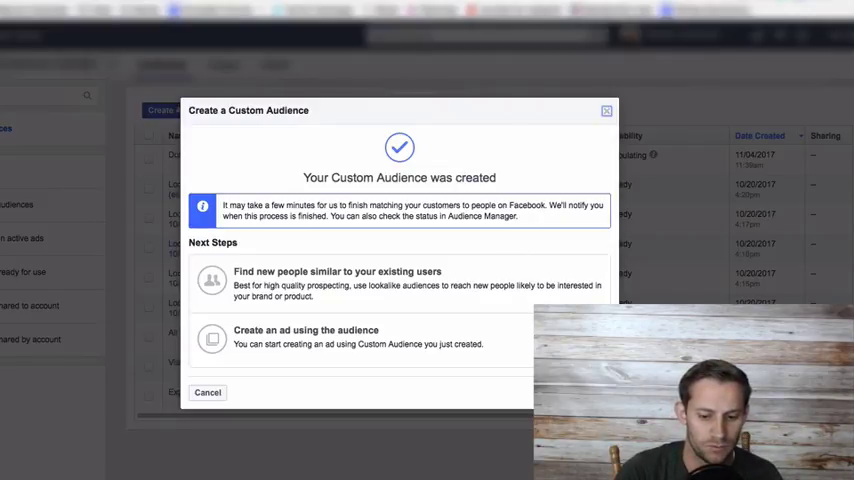
Dismiss the audience creation confirmation, leaving DotComSecrets populating in the list.
click(207, 392)
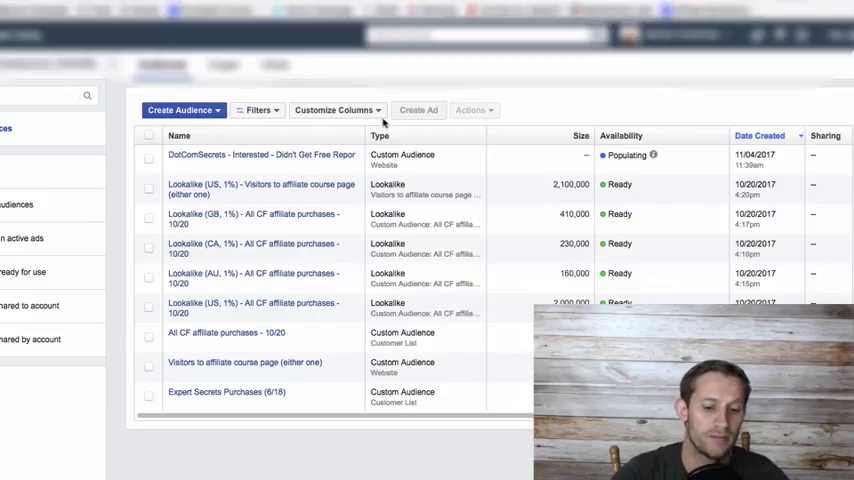
mouse_move(583, 158)
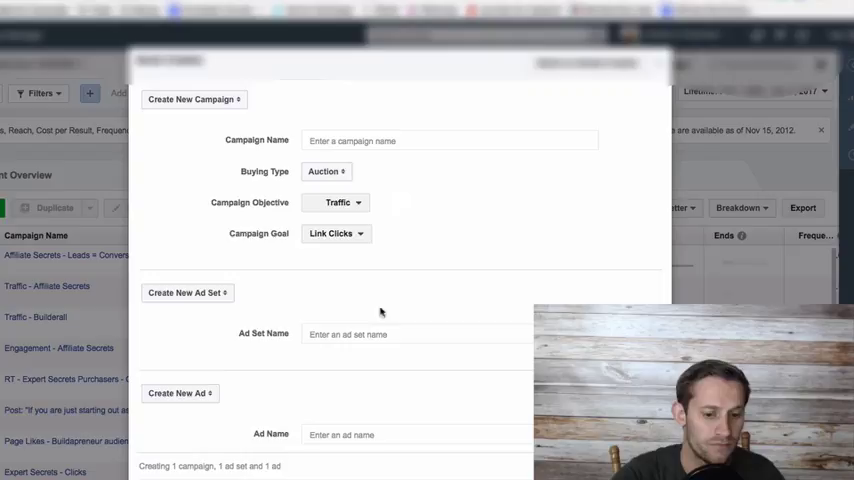
Enter 'Testing' as the campaign name and the ad set name in Quick Creation.
click(449, 140)
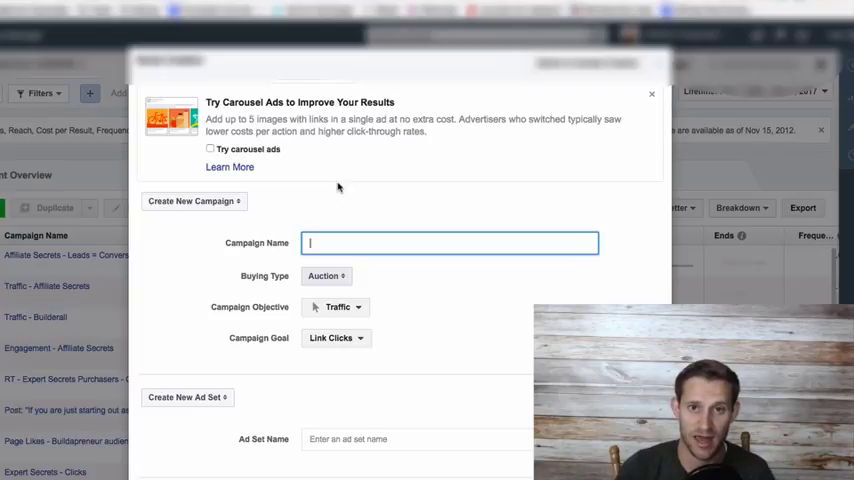
mouse_move(439, 272)
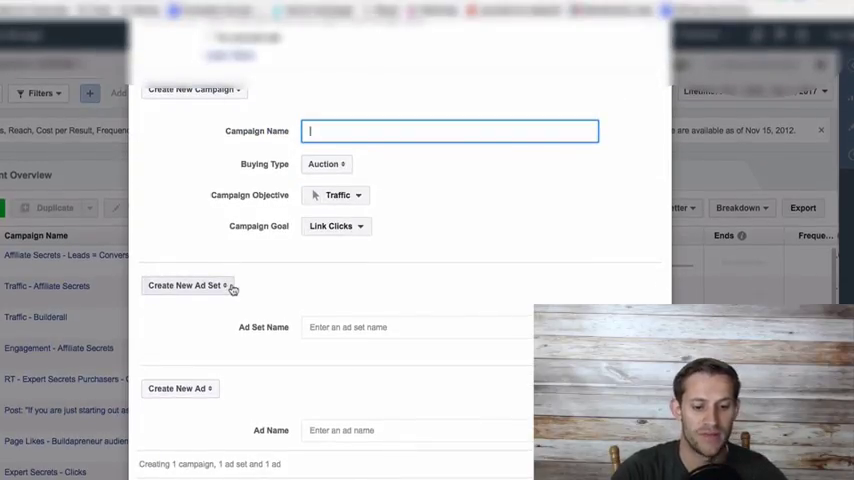
click(417, 327)
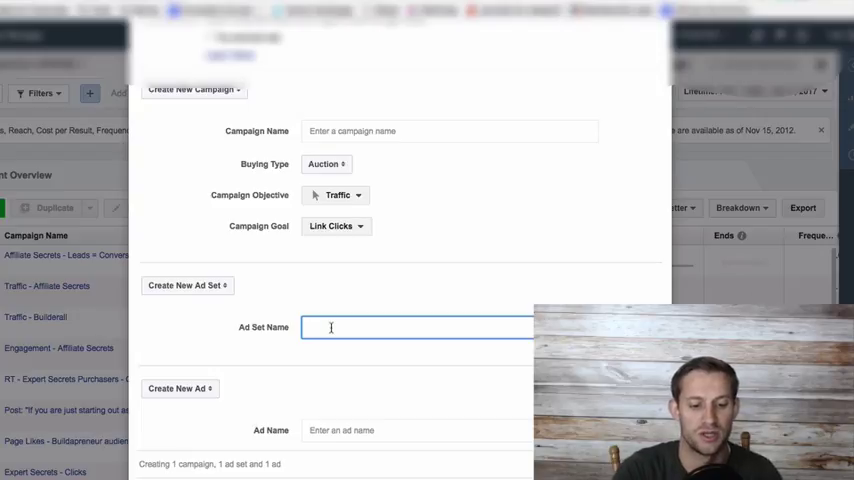
click(449, 131)
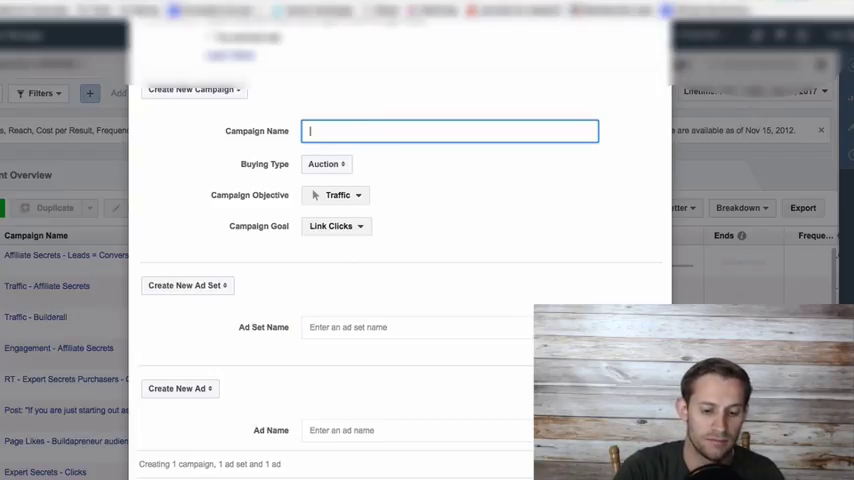
text(Testing)
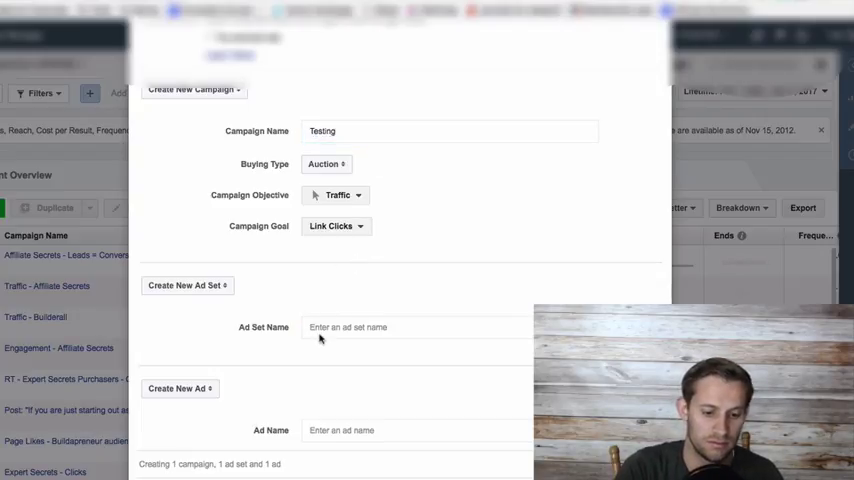
text(Testing)
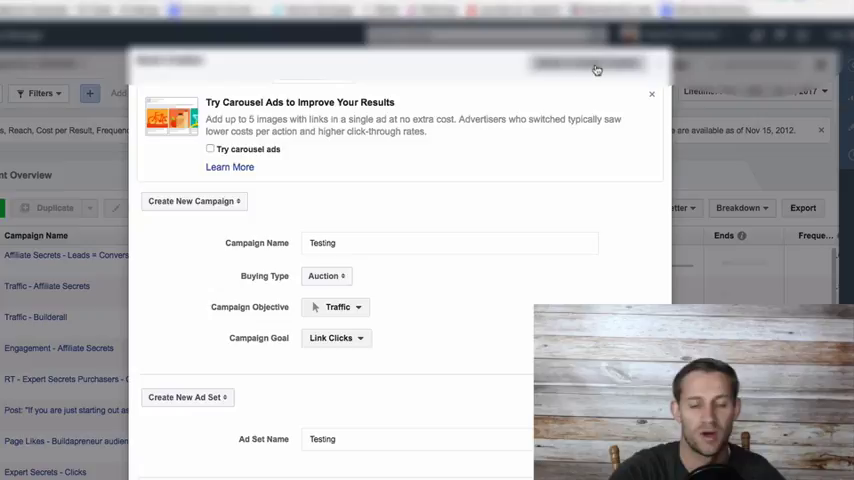
Switch to Guided Creation with Traffic, rename the campaign 'Test', and continue.
click(337, 307)
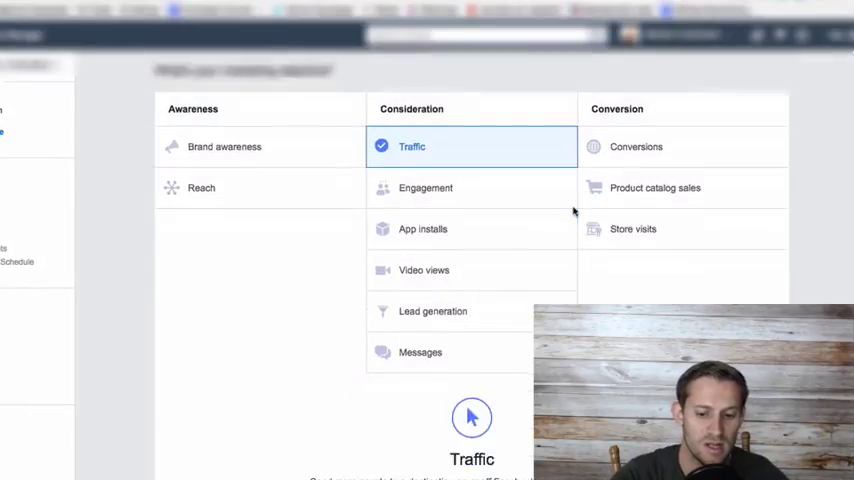
scroll(up, 3)
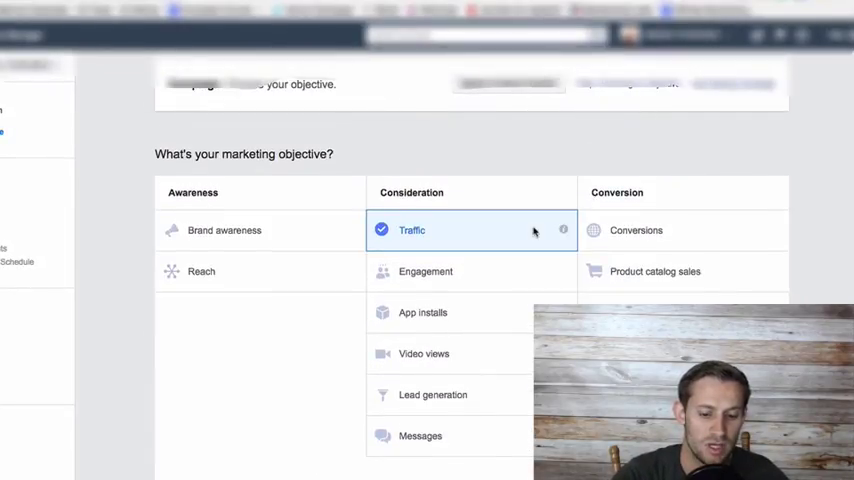
mouse_move(433, 394)
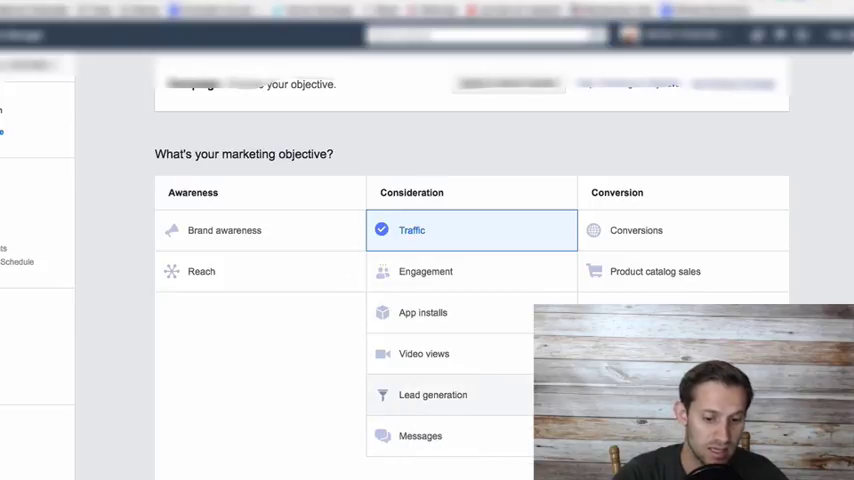
mouse_move(464, 230)
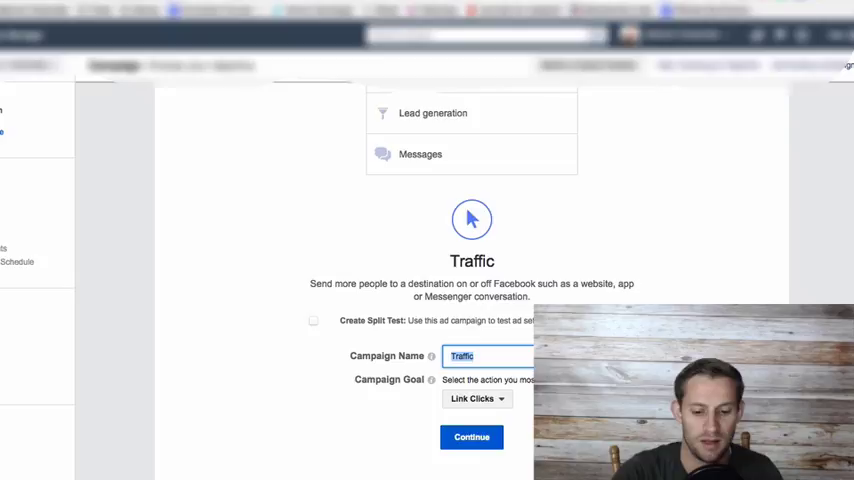
text(Test)
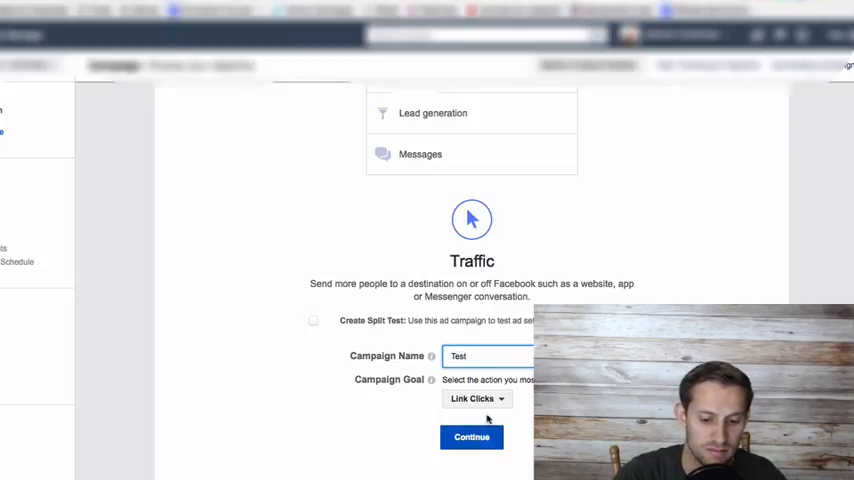
click(471, 437)
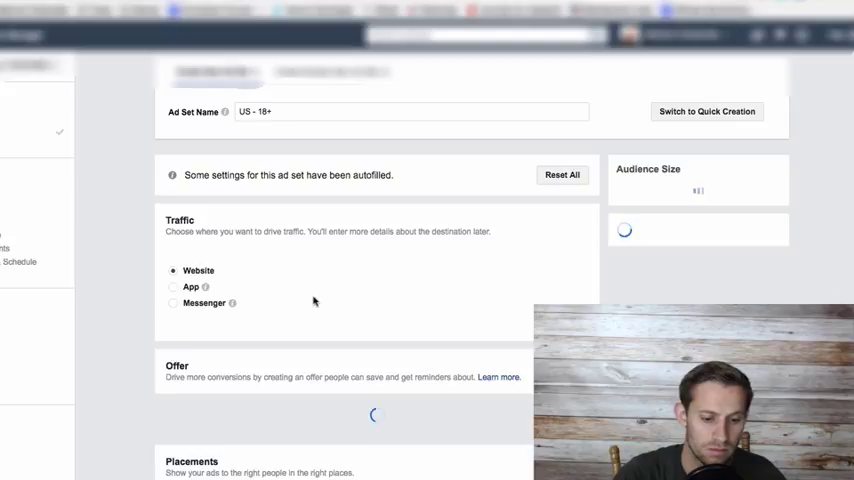
Browse Custom Audiences, then remove United States from the ad set's Locations.
scroll(down, 3)
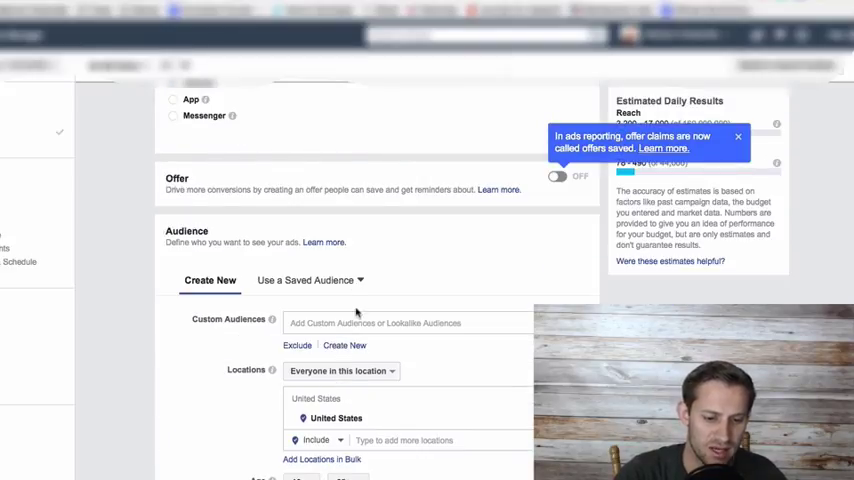
scroll(down, 3)
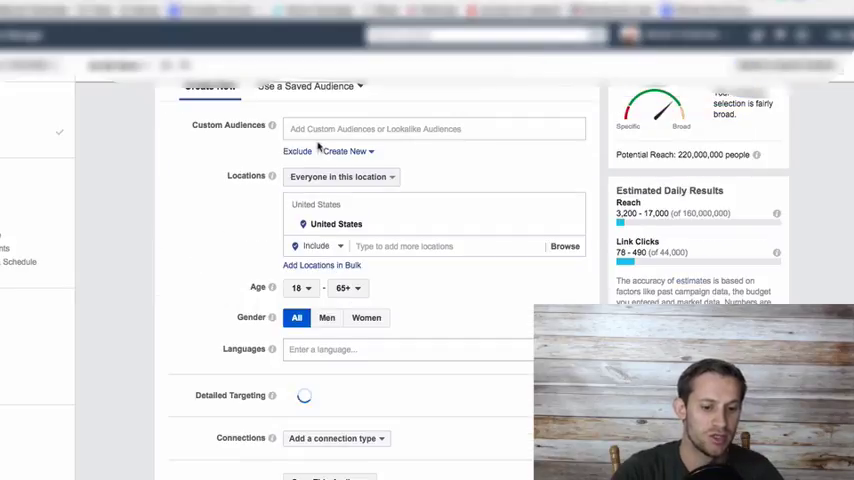
click(434, 128)
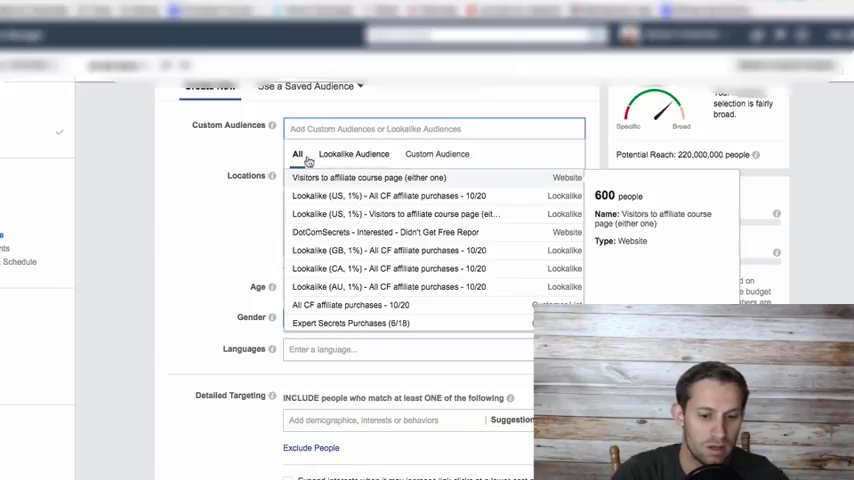
mouse_move(388, 268)
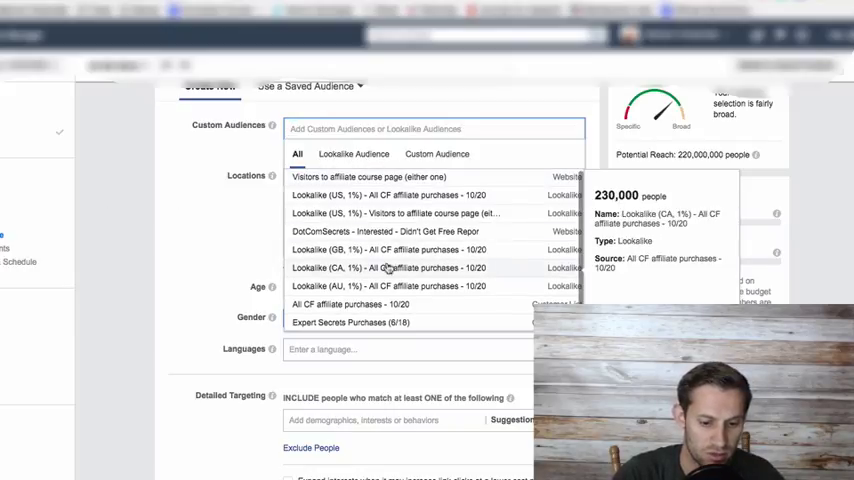
mouse_move(110, 257)
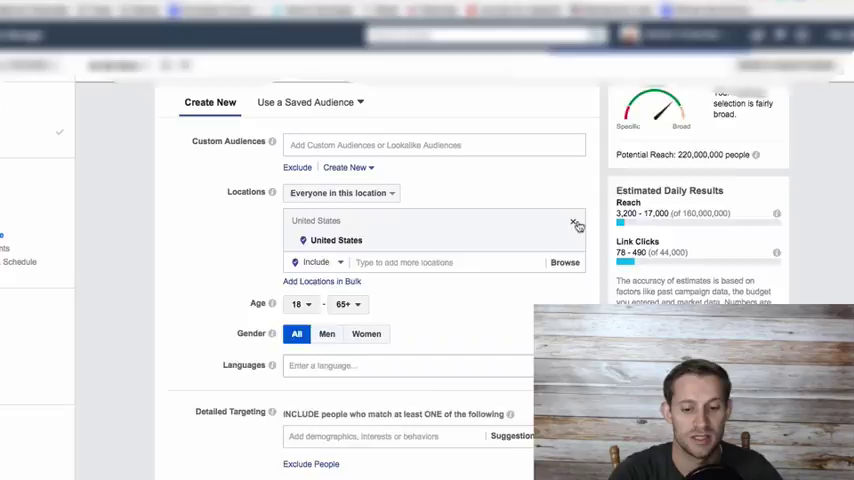
click(575, 221)
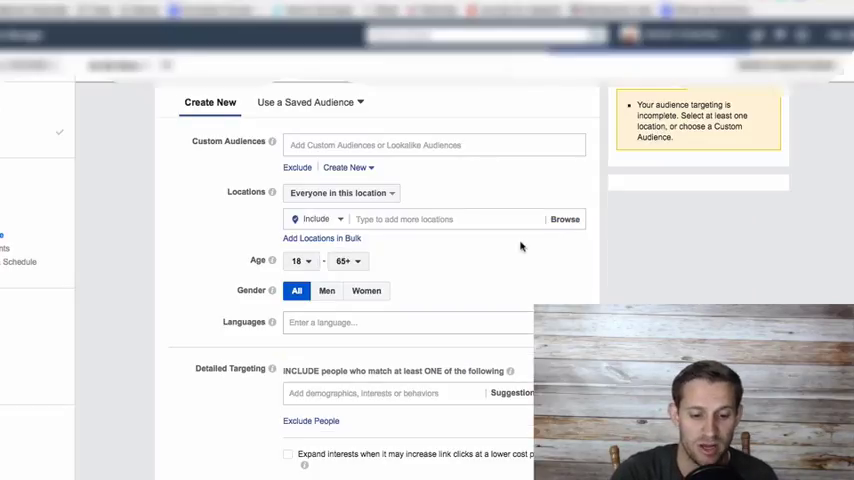
scroll(down, 3)
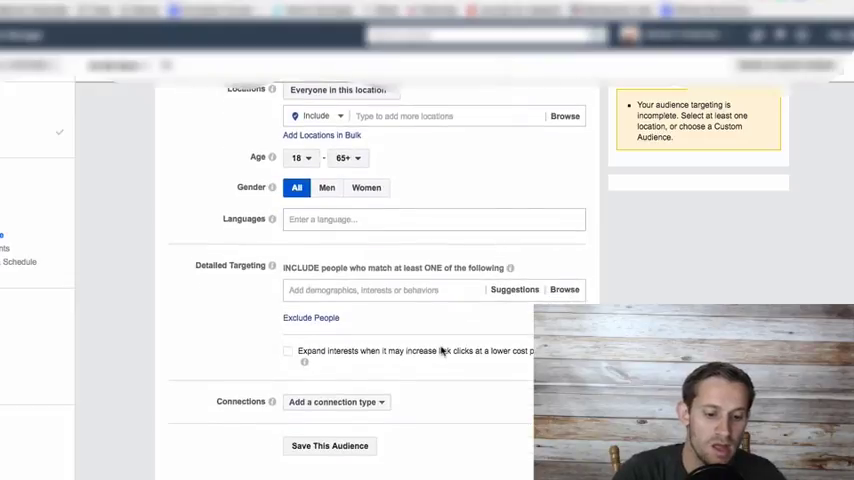
scroll(up, 3)
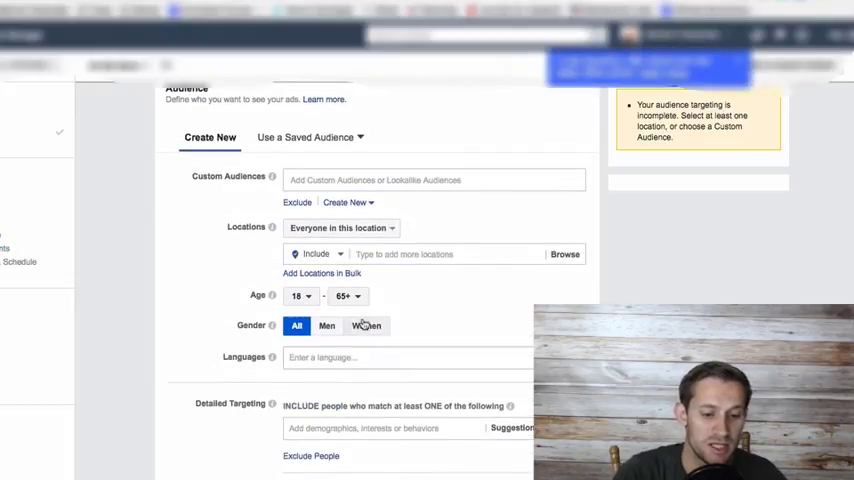
scroll(down, 3)
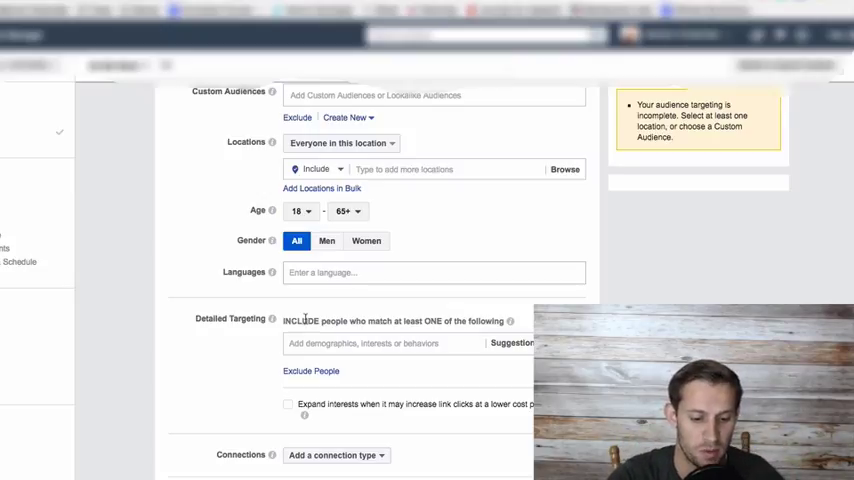
scroll(down, 3)
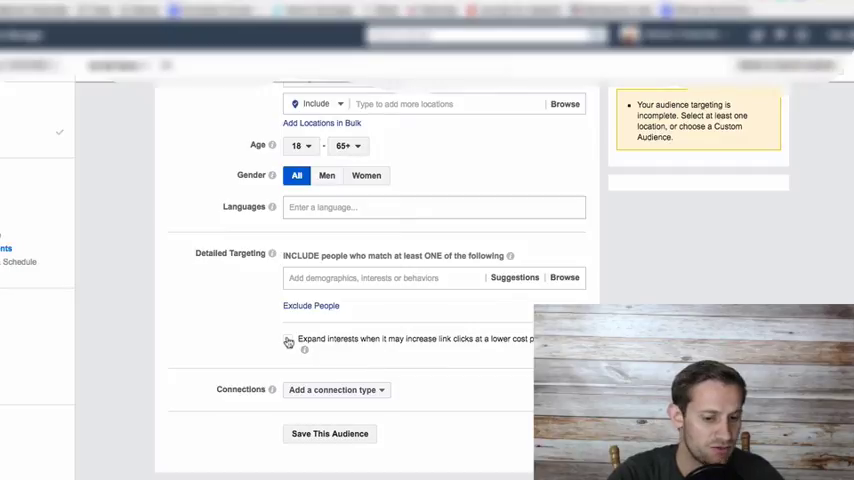
scroll(down, 3)
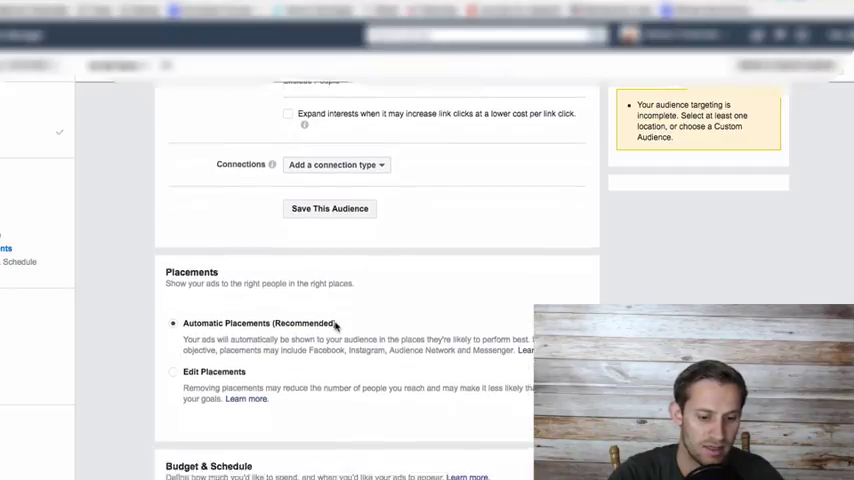
scroll(down, 3)
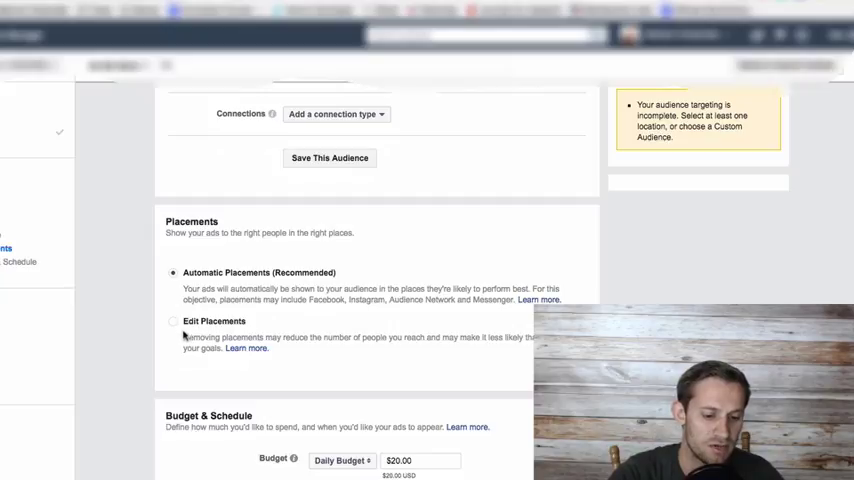
Switch to manual placements, unchecking Instant Articles, Audience Network and Messenger Home.
click(173, 321)
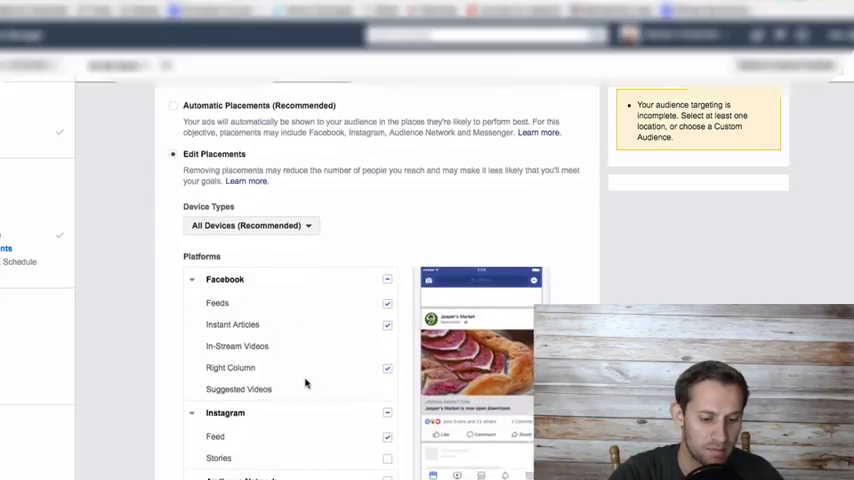
scroll(down, 3)
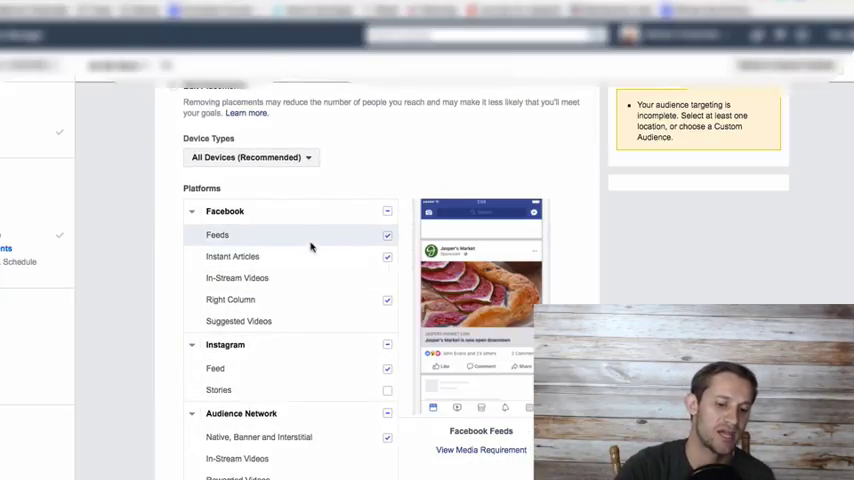
click(232, 256)
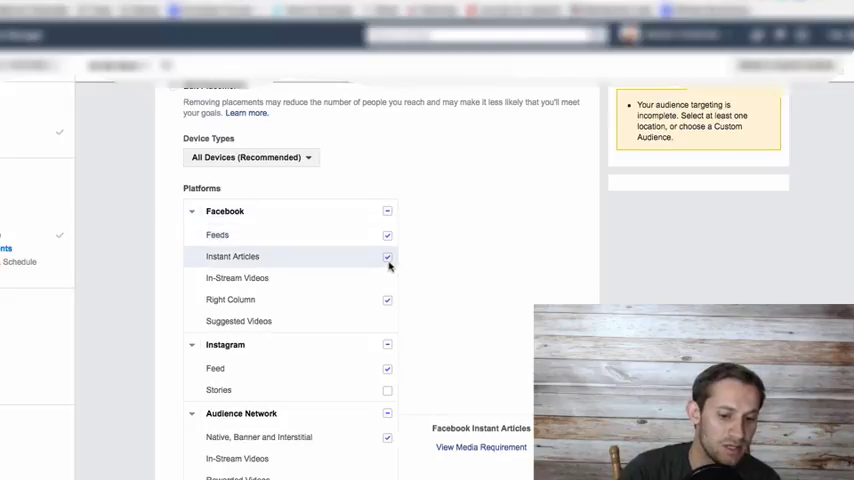
click(387, 256)
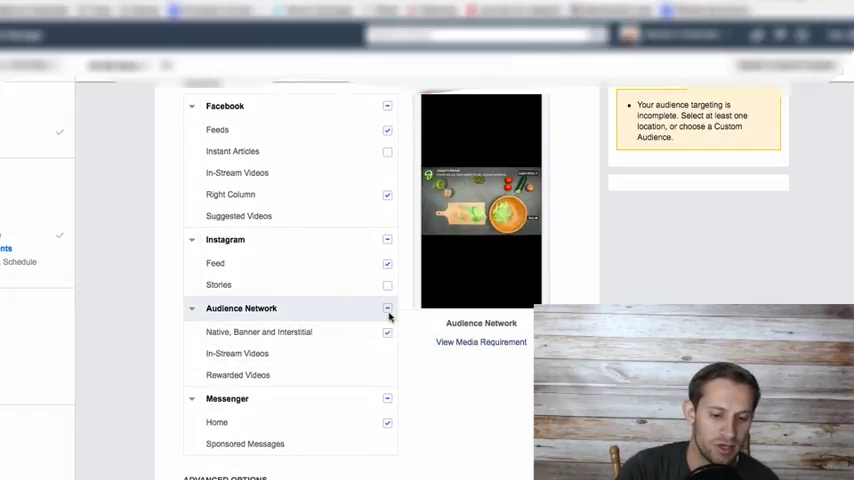
click(387, 308)
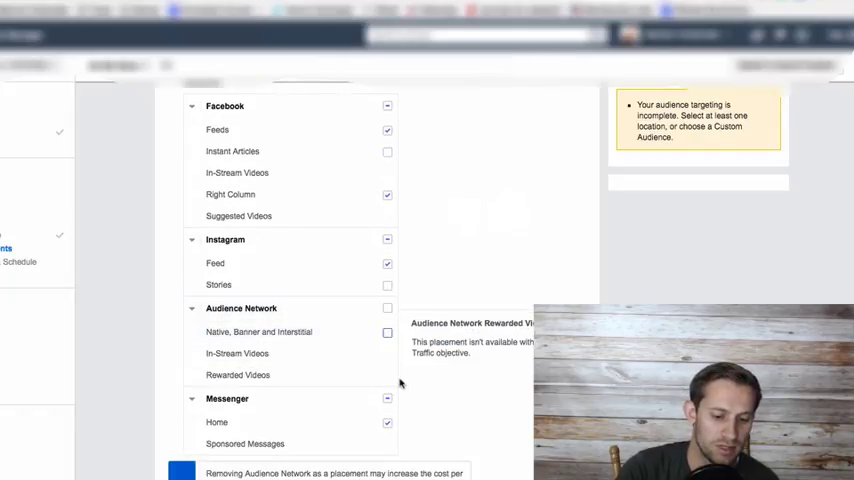
click(387, 422)
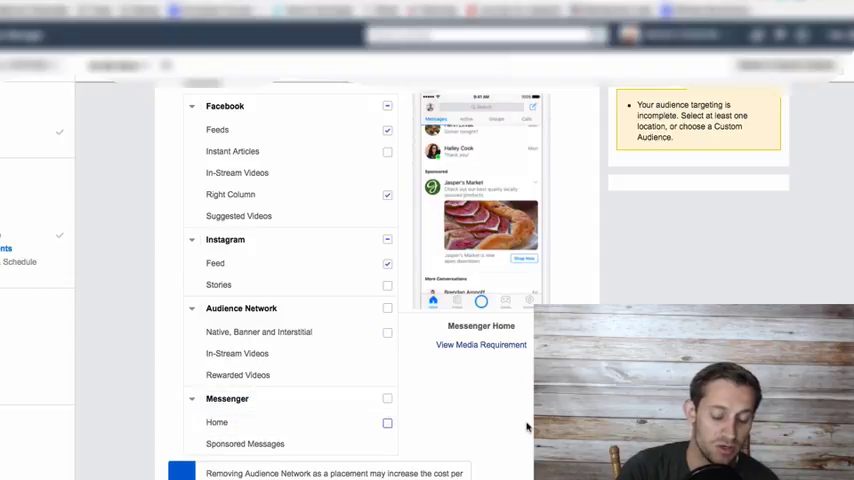
scroll(down, 3)
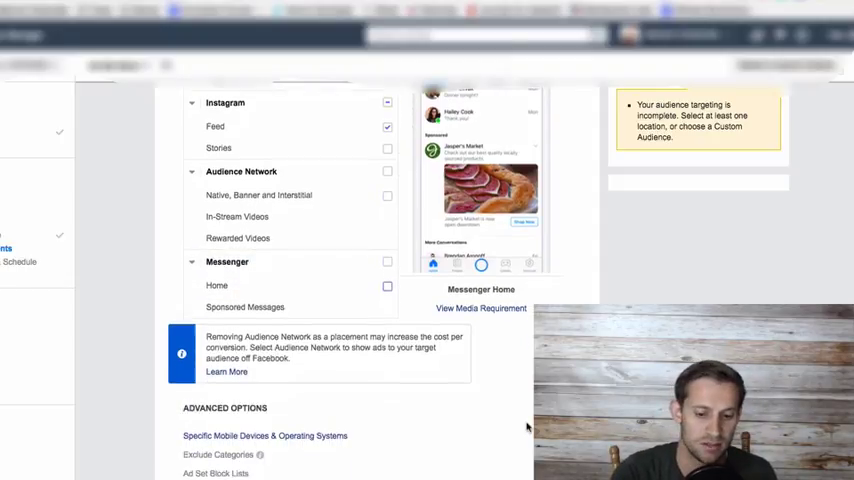
scroll(down, 3)
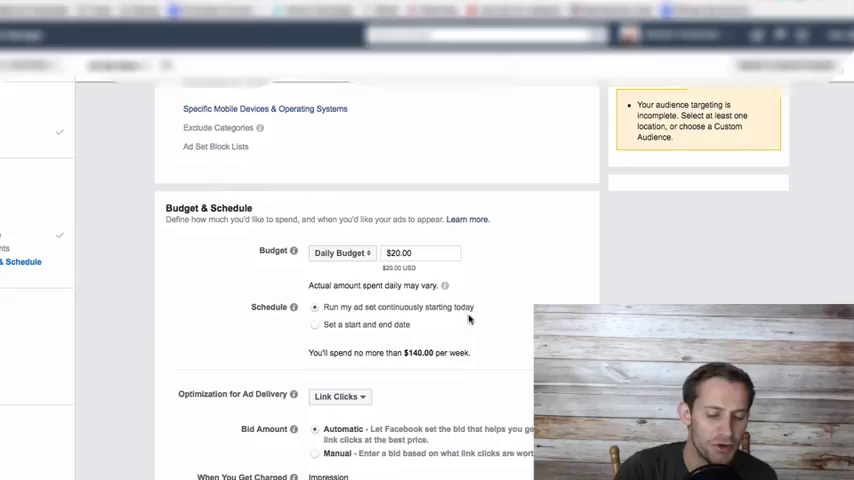
mouse_move(423, 233)
text(1)
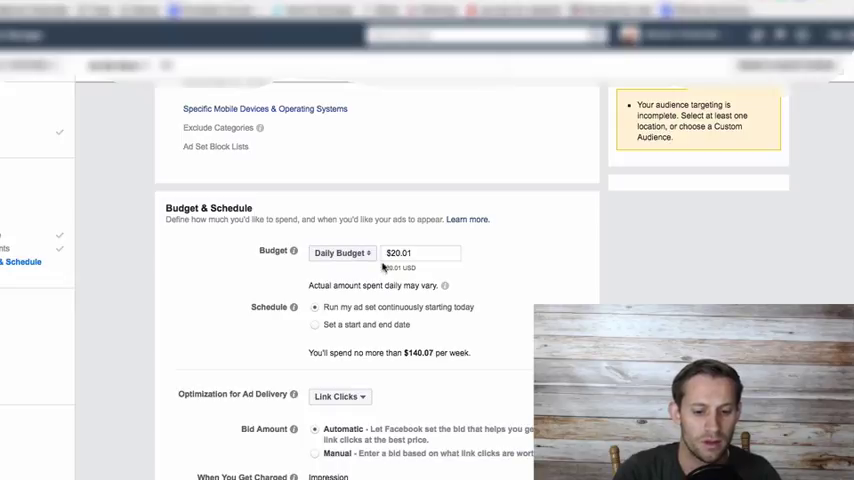
Change the daily budget from $20.01 to $5.01 and continue to the Single Image ad.
click(420, 252)
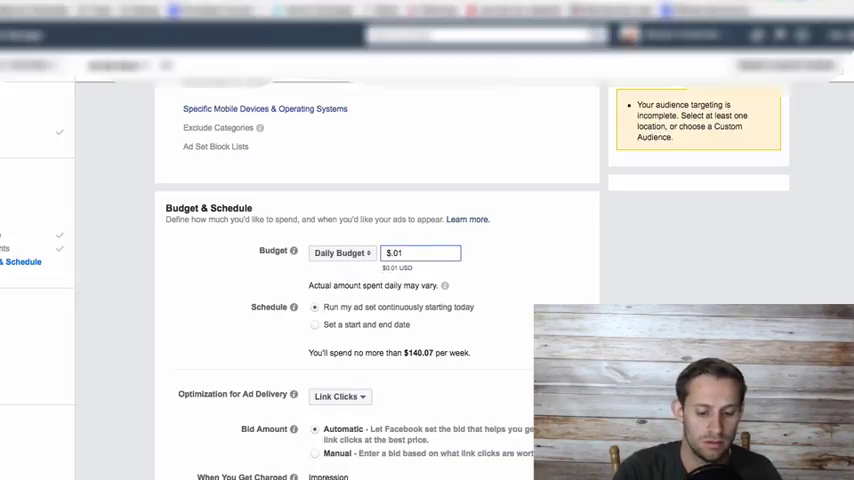
text(5)
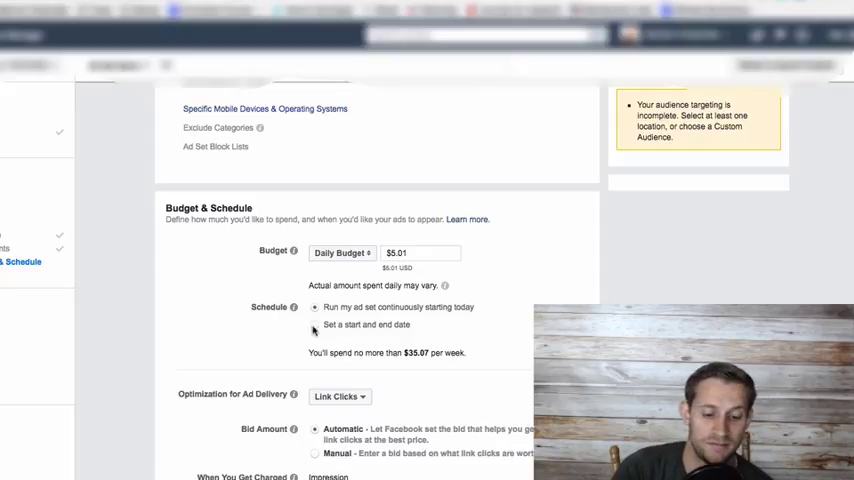
scroll(down, 3)
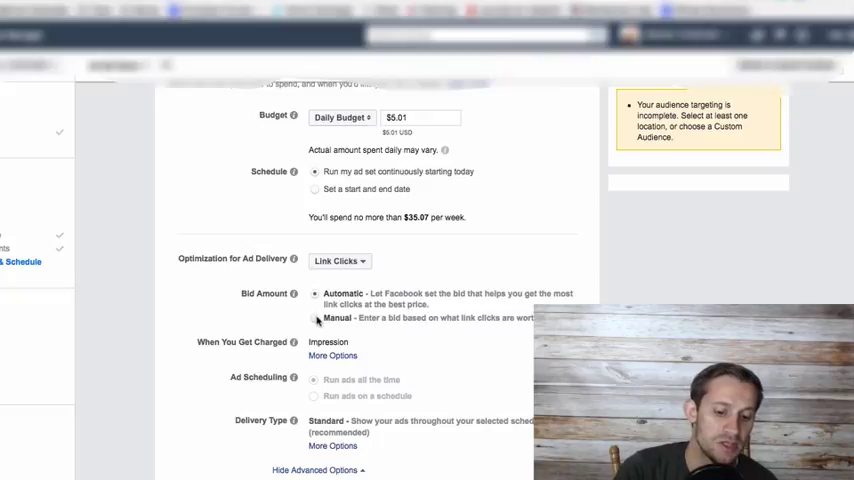
click(315, 318)
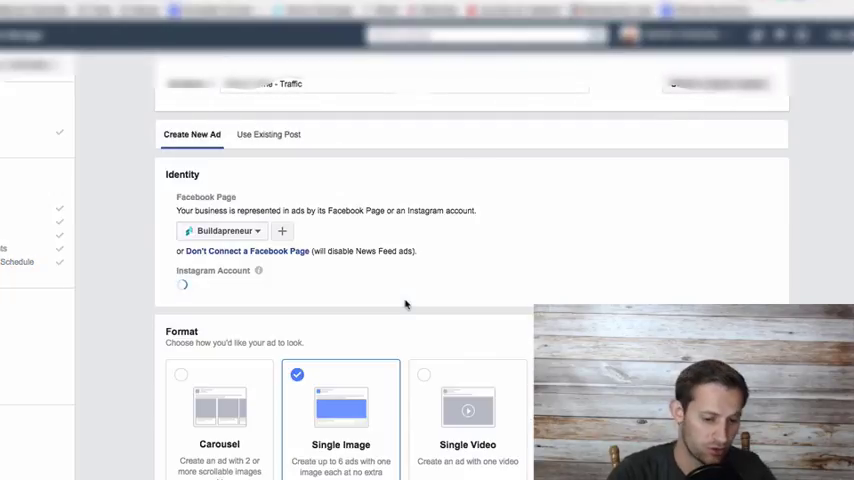
scroll(down, 3)
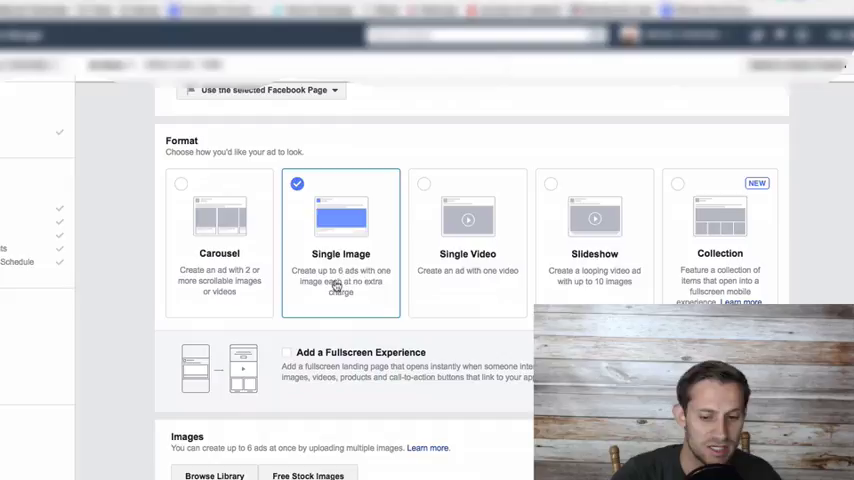
scroll(down, 3)
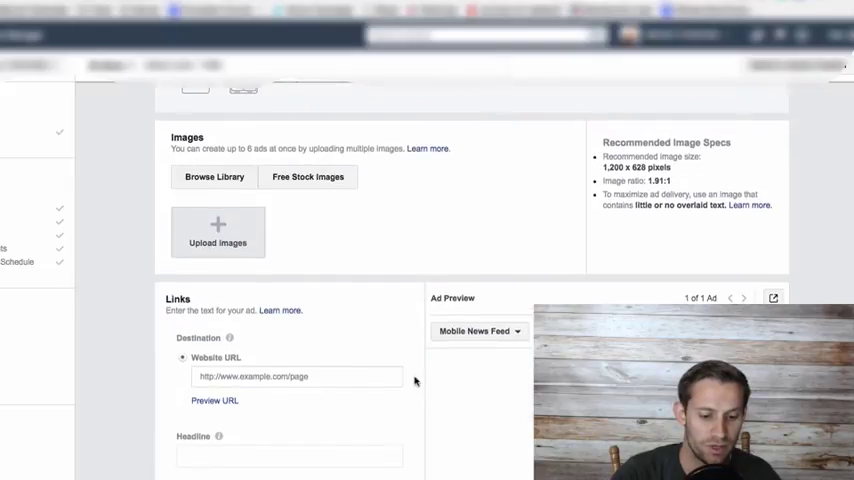
click(296, 349)
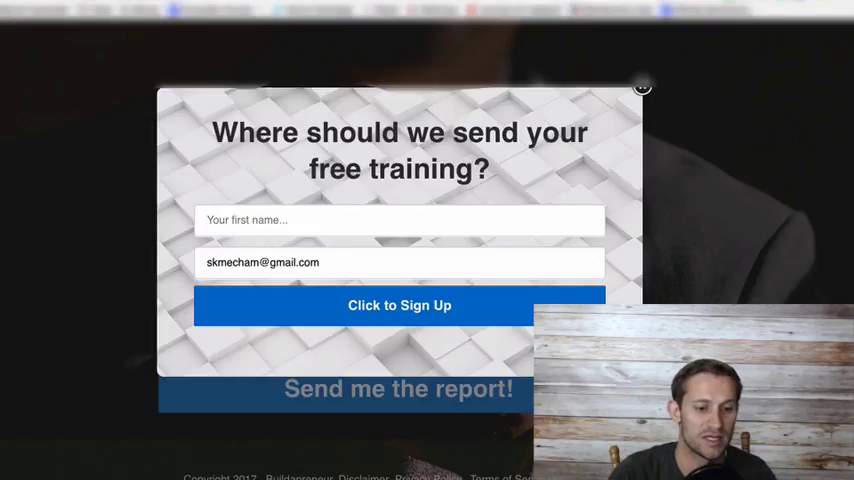
click(641, 87)
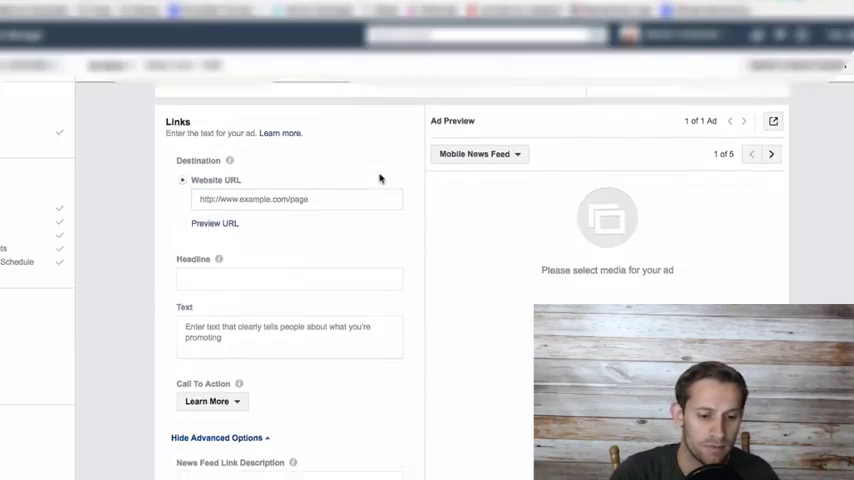
scroll(down, 3)
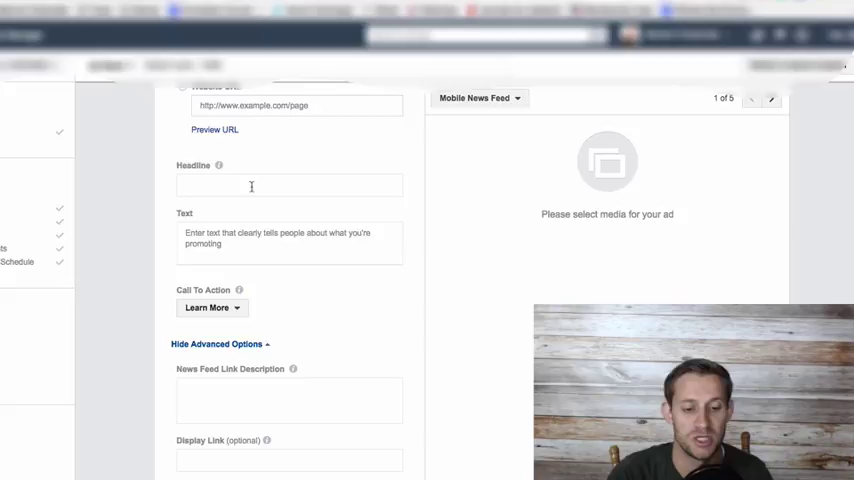
scroll(down, 3)
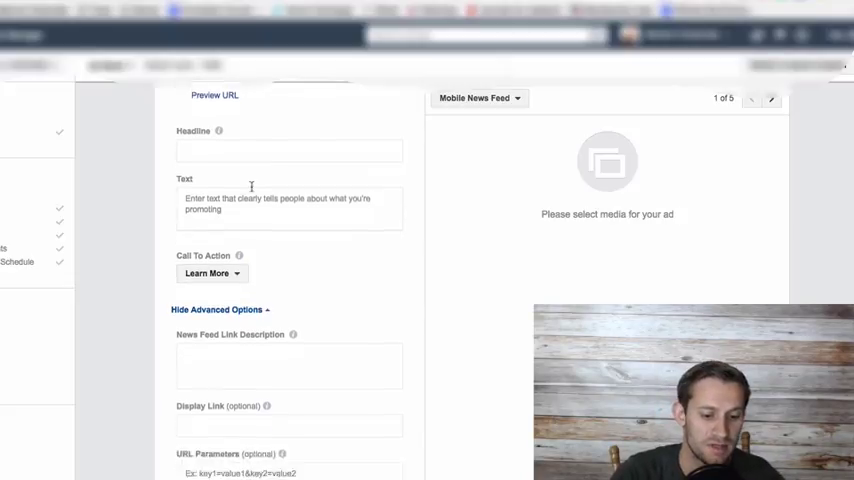
scroll(down, 3)
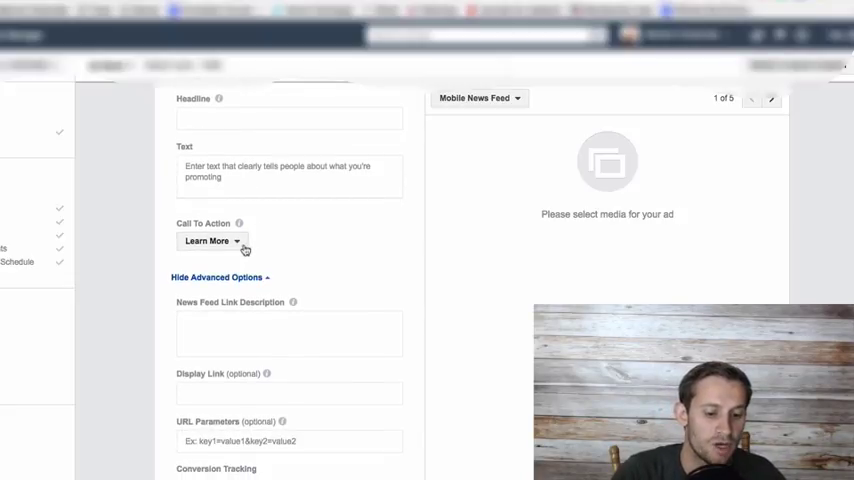
click(210, 241)
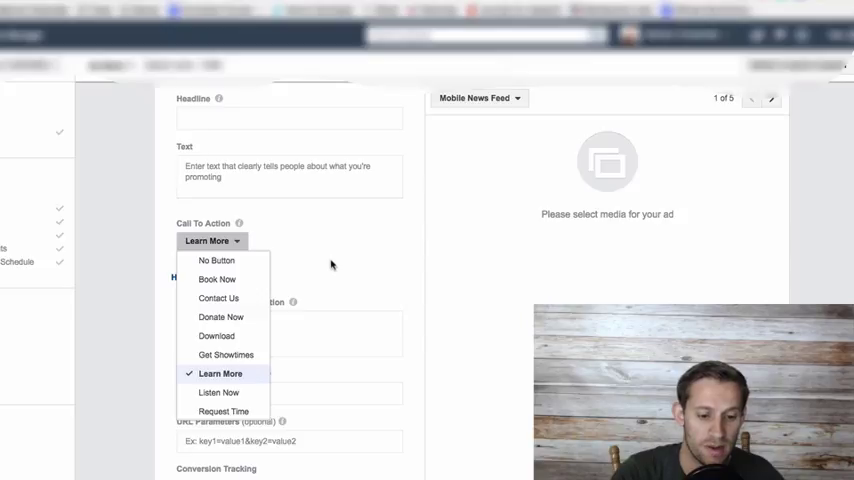
mouse_move(219, 298)
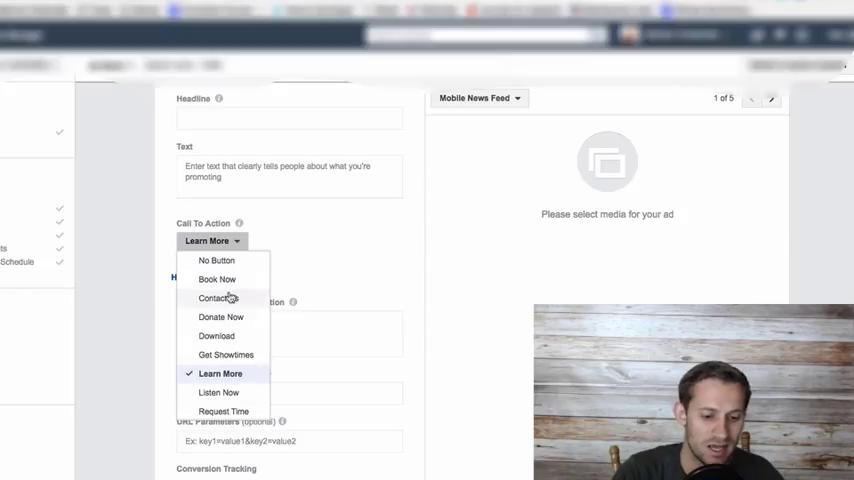
mouse_move(253, 342)
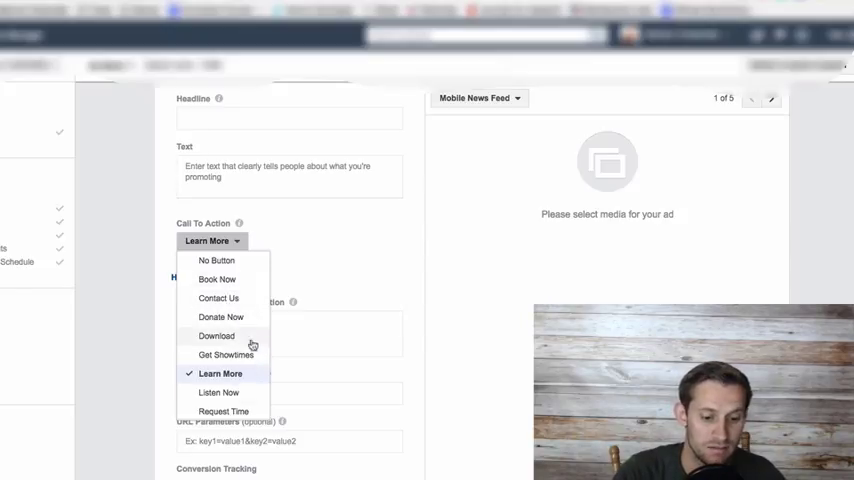
scroll(down, 3)
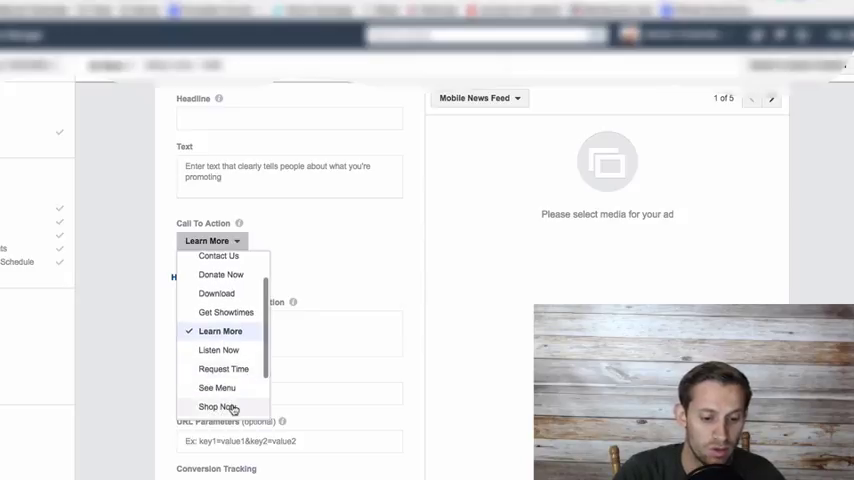
scroll(down, 3)
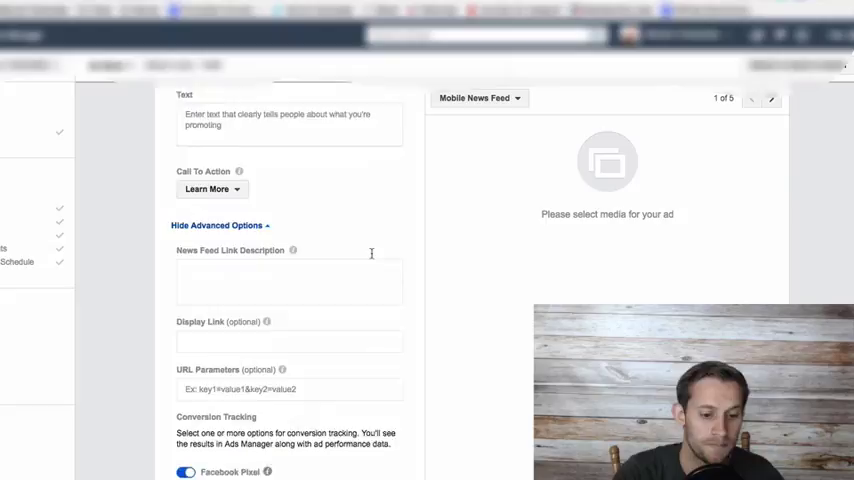
scroll(down, 3)
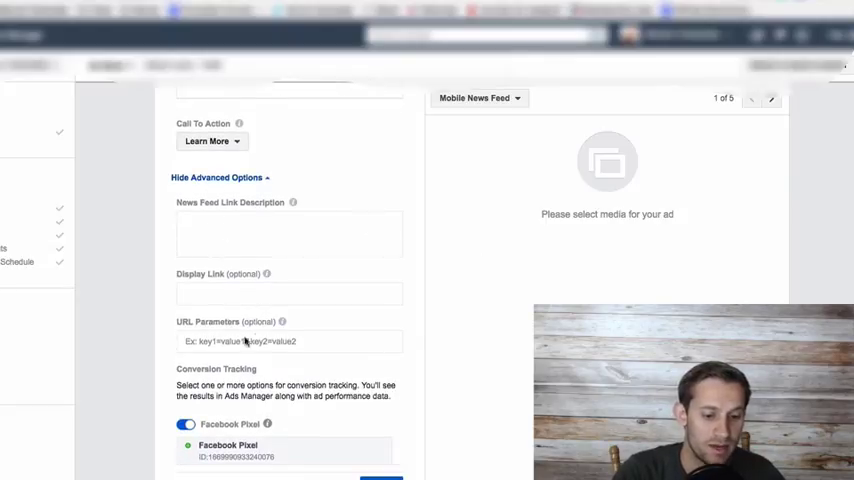
scroll(down, 3)
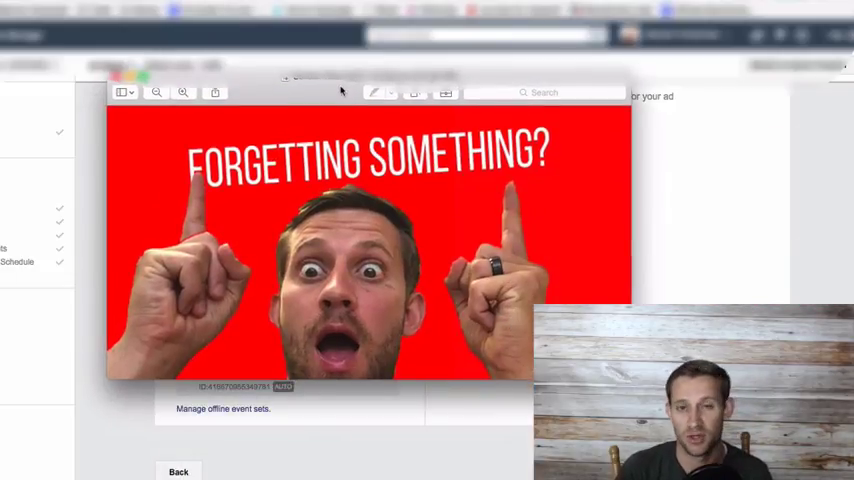
mouse_move(213, 255)
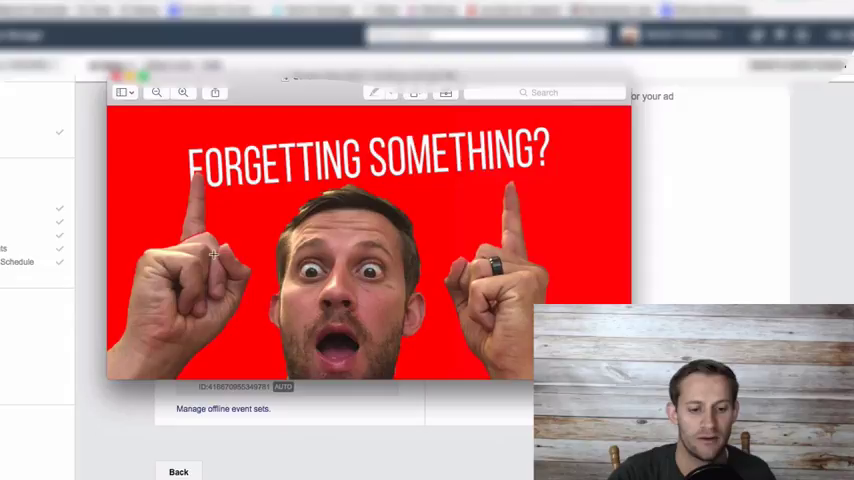
mouse_move(269, 131)
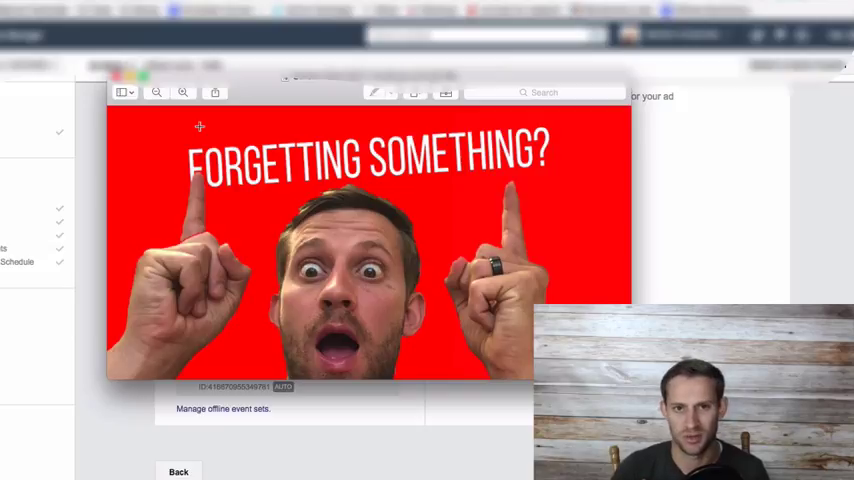
mouse_move(95, 57)
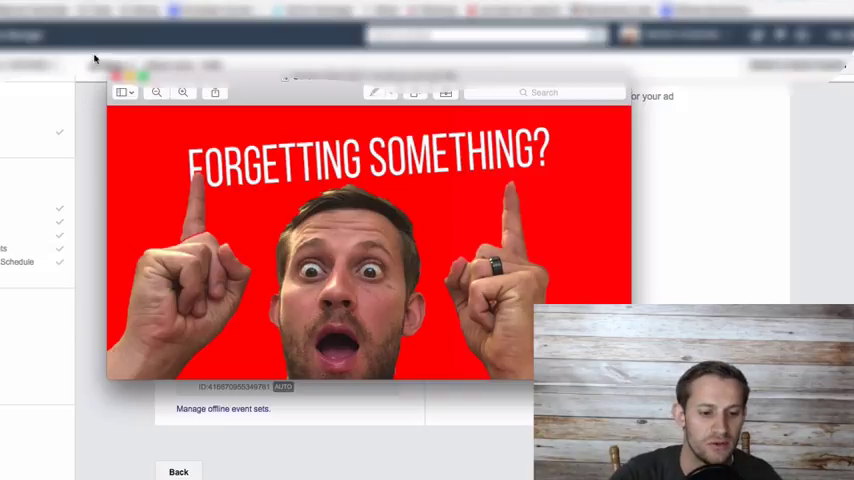